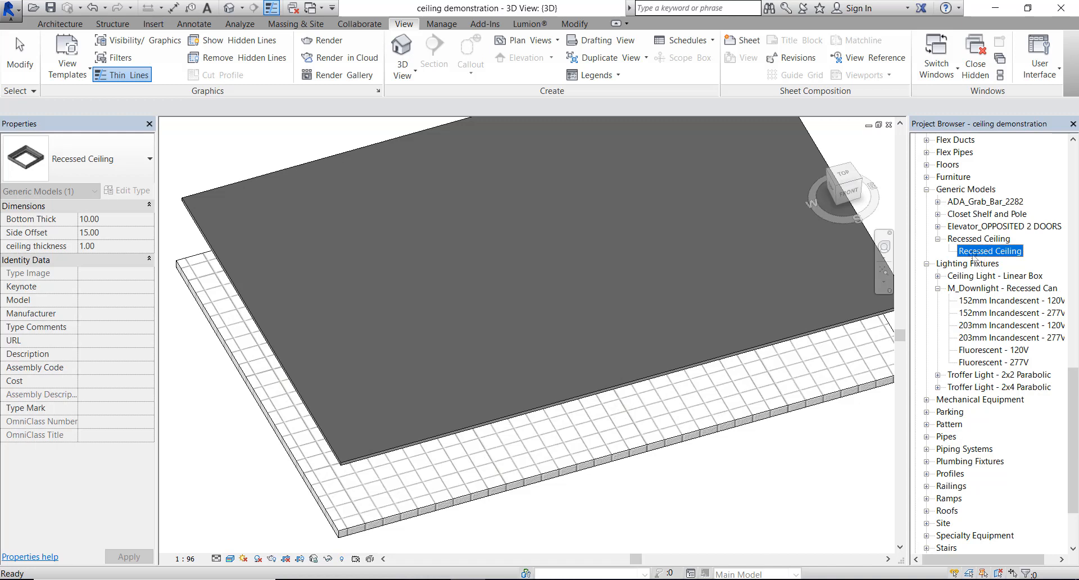
# - Place a Recessed Ceiling instance in the LEVEL 1 ceiling and drag it toward the lower-left corner
pyautogui.doubleClick(989, 250)
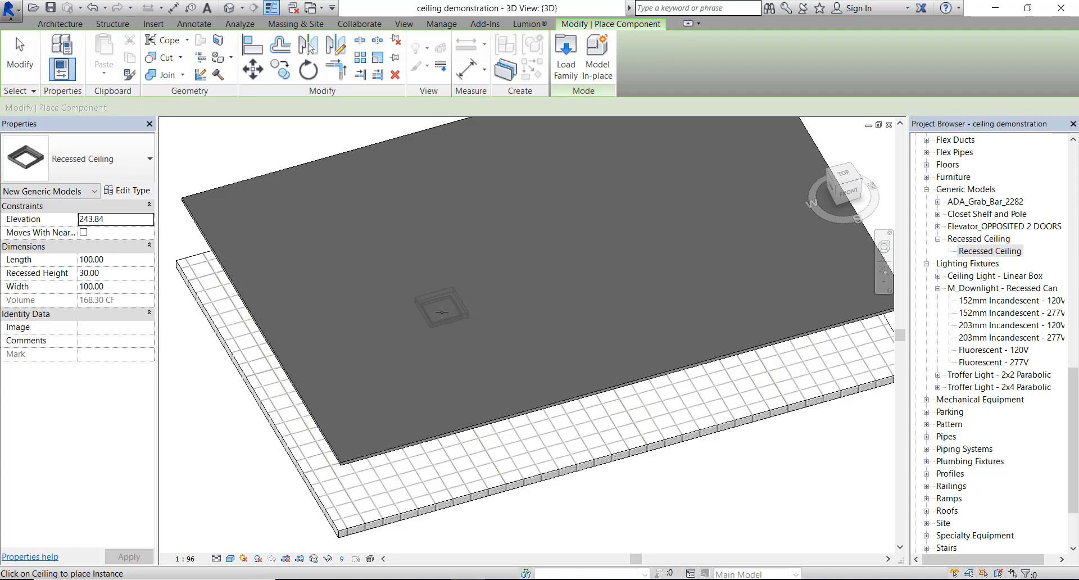
pyautogui.click(442, 311)
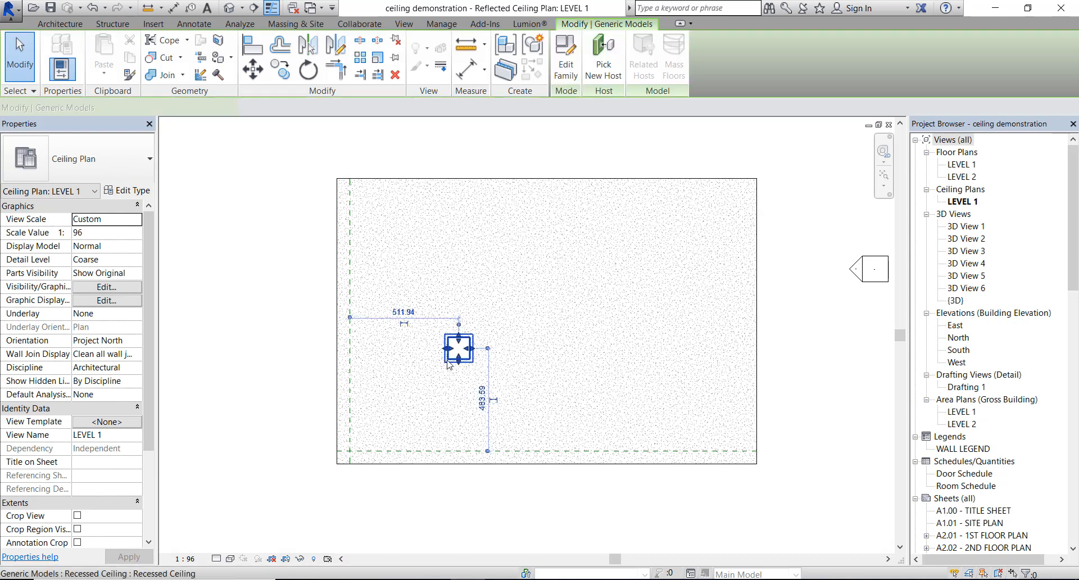
pyautogui.moveTo(458, 349); pyautogui.dragTo(419, 383)
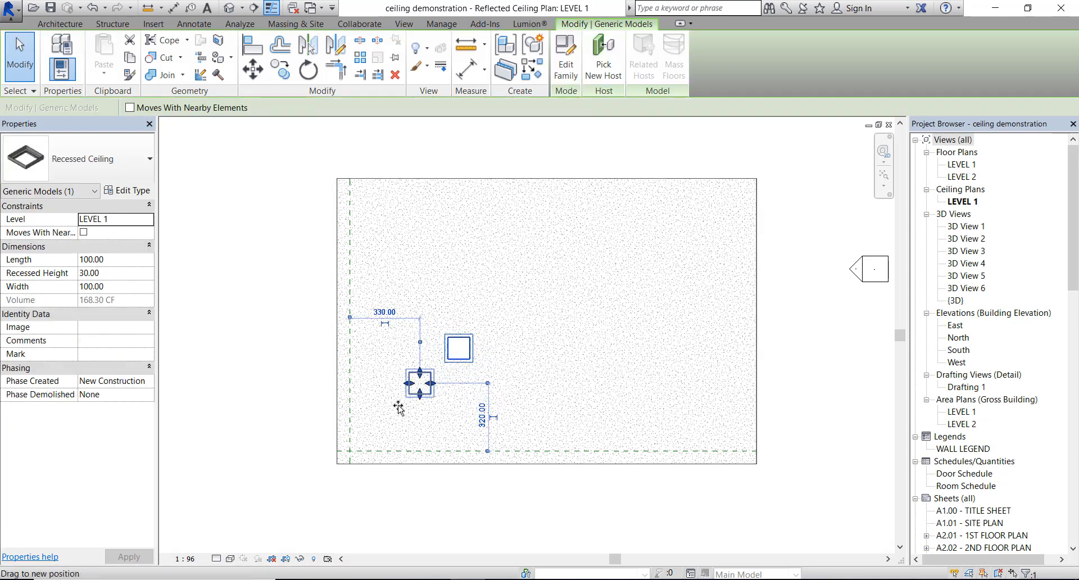
pyautogui.moveTo(420, 384); pyautogui.dragTo(370, 429)
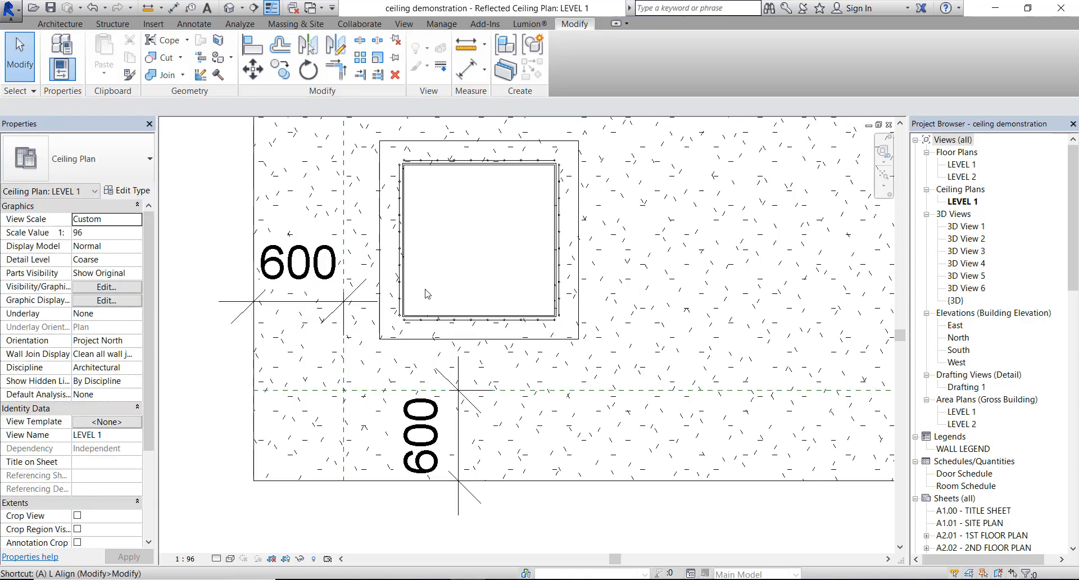
# - Select the recess and drag its shape handle to stretch it to 351.11 long
pyautogui.click(252, 45)
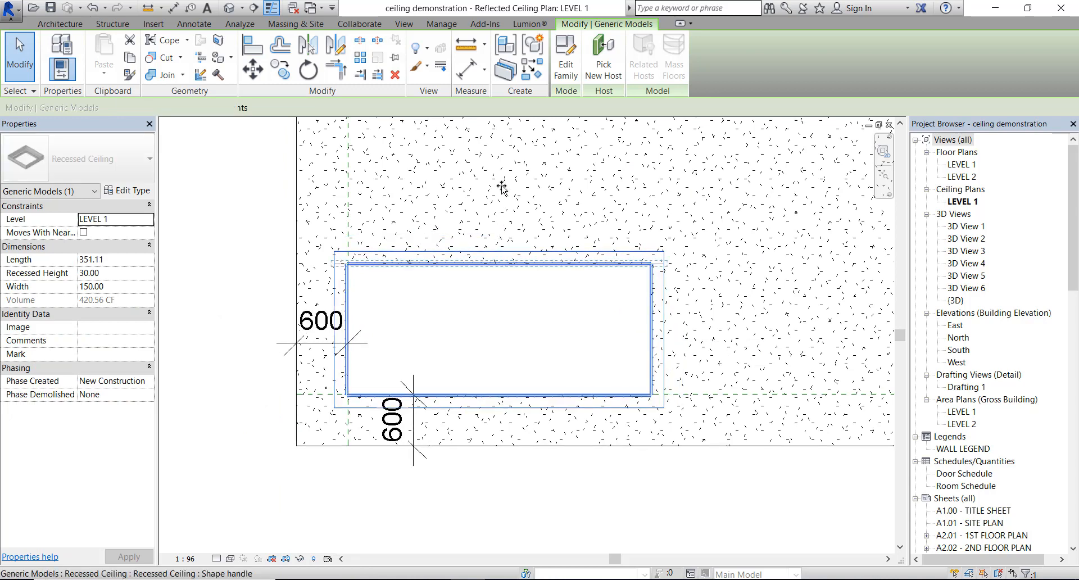
pyautogui.moveTo(500, 267); pyautogui.dragTo(499, 203)
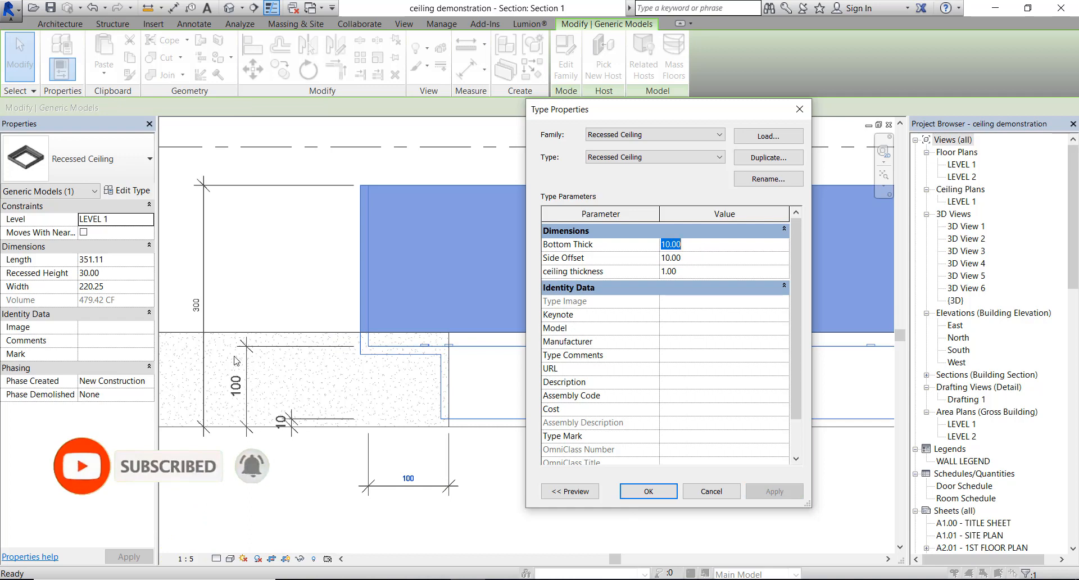
# - Set the Recessed Ceiling type's Bottom Thick to 5 and enter 2.00 for ceiling thickness
pyautogui.write('5')
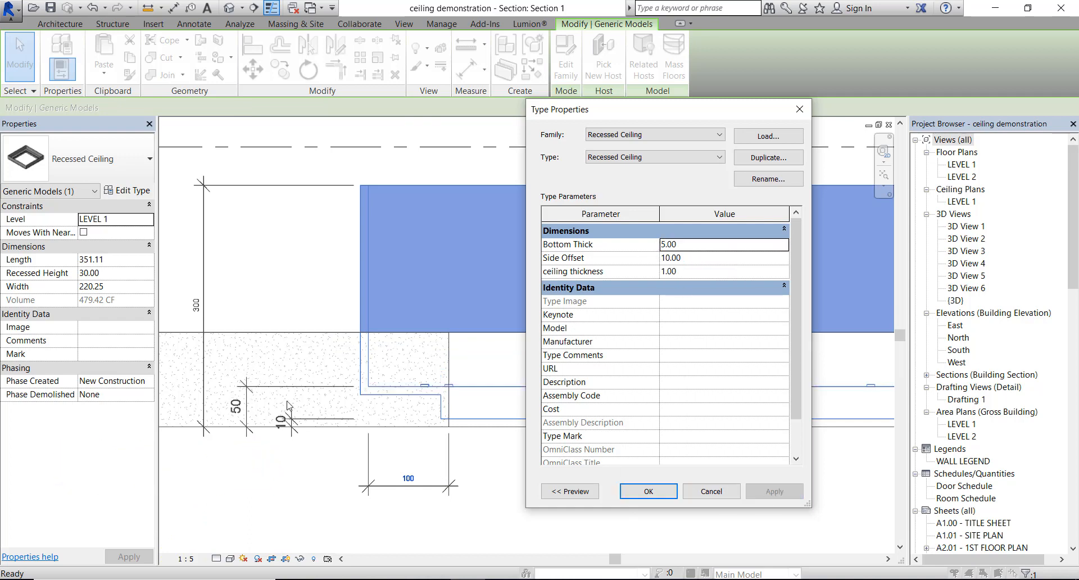
pyautogui.click(695, 271)
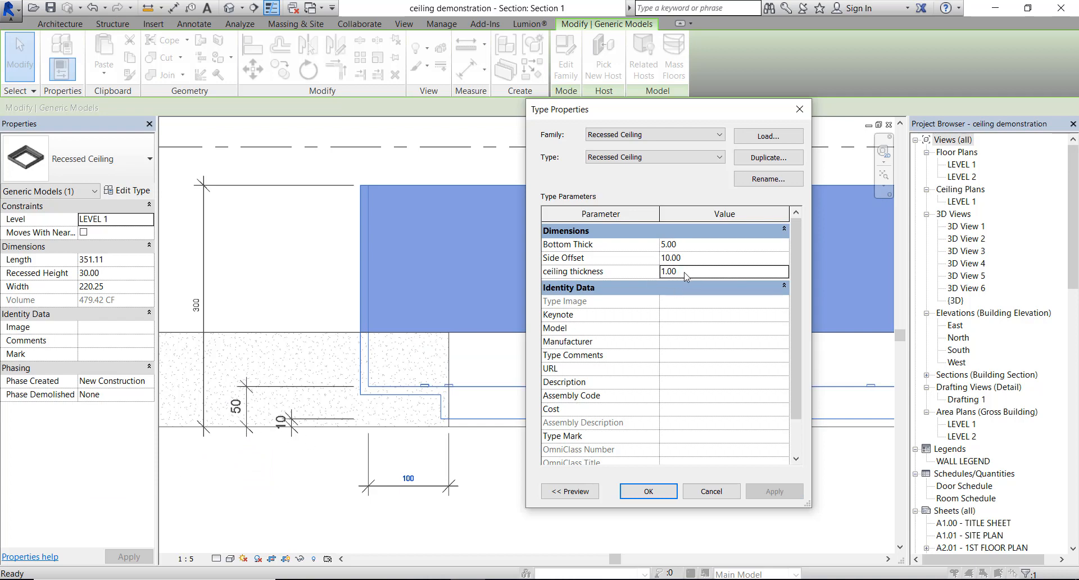
pyautogui.write('2.00')
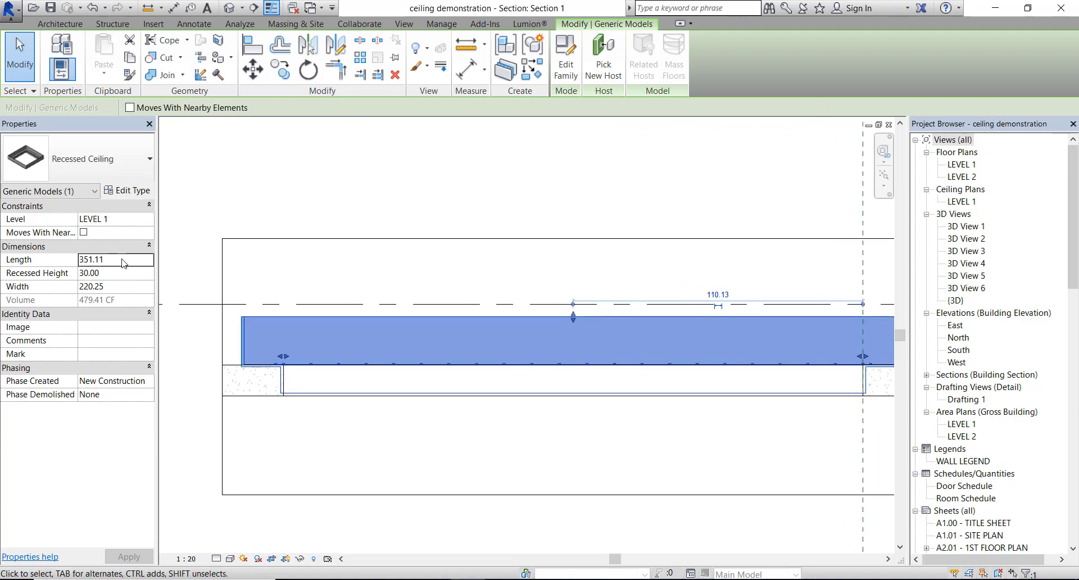
pyautogui.moveTo(406, 384)
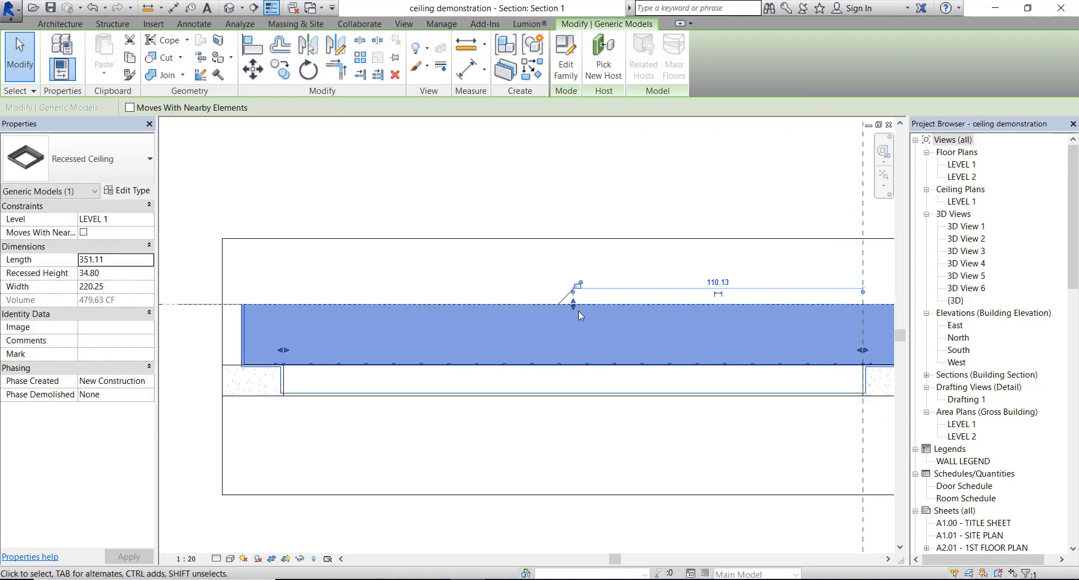
# - Drag the recess's top handle in Section 1, then set Recessed Height to 30
pyautogui.moveTo(573, 306); pyautogui.dragTo(573, 321)
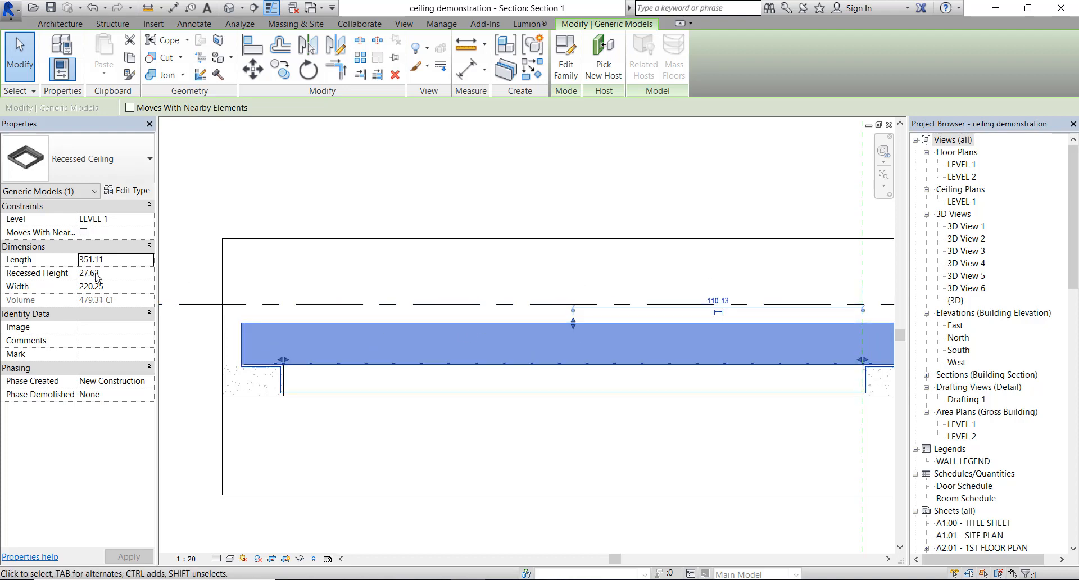
pyautogui.write('30')
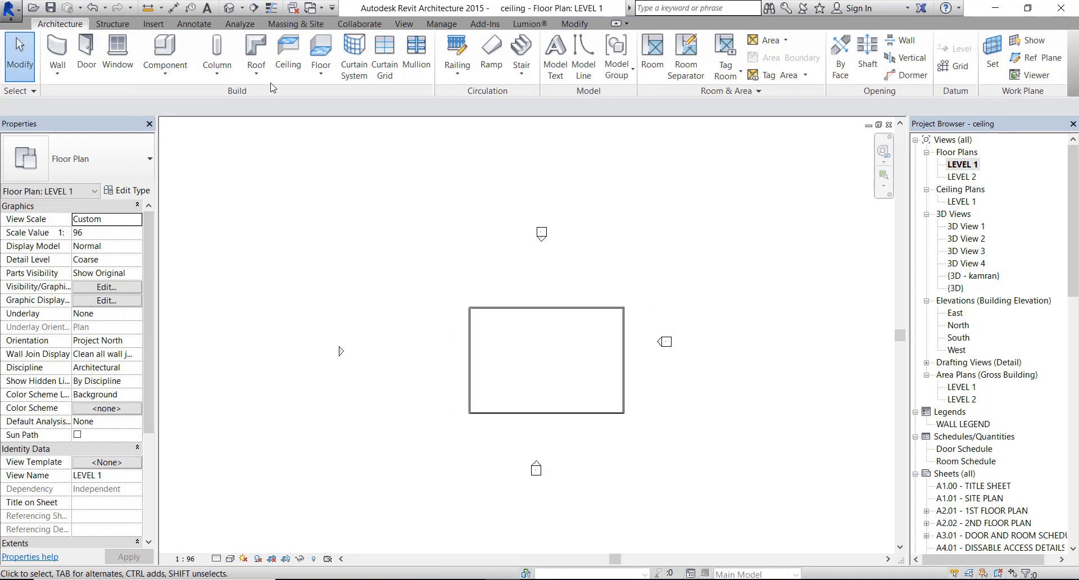
# - Add a ceiling to the room and view it in the LEVEL 1 ceiling plan and 3D
pyautogui.click(287, 55)
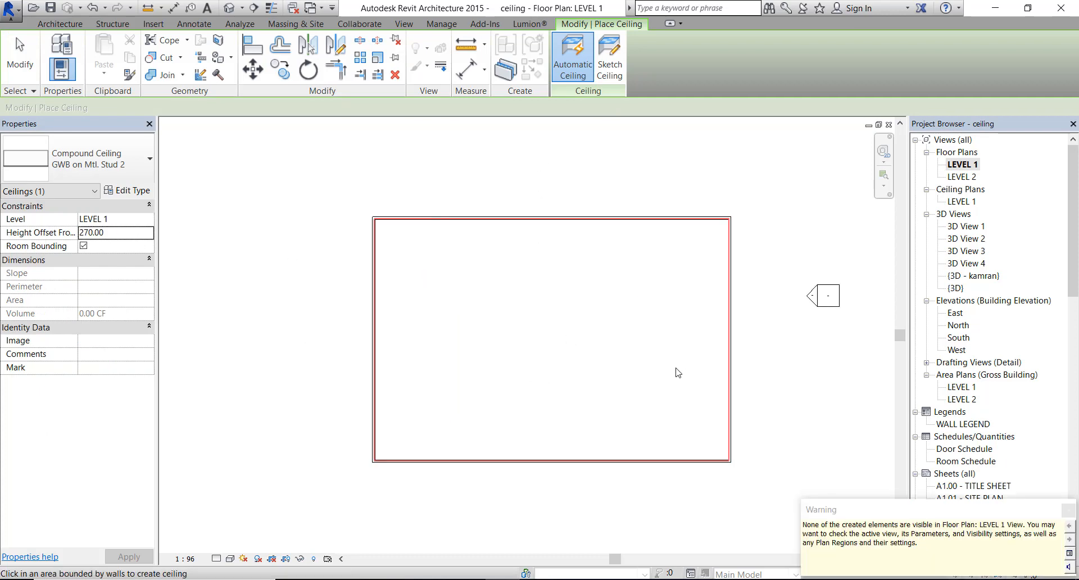
pyautogui.doubleClick(961, 202)
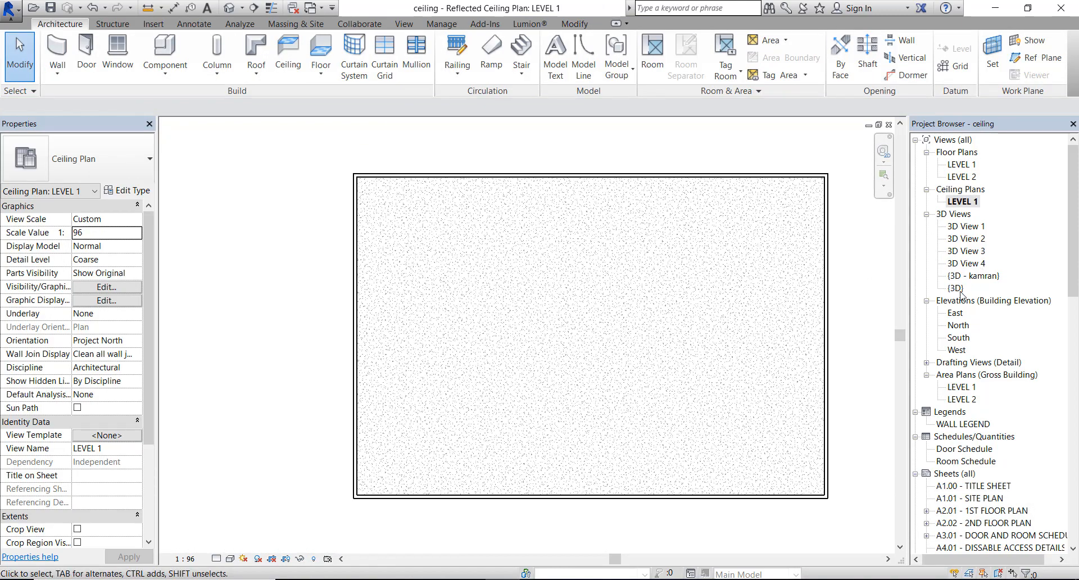
pyautogui.doubleClick(956, 288)
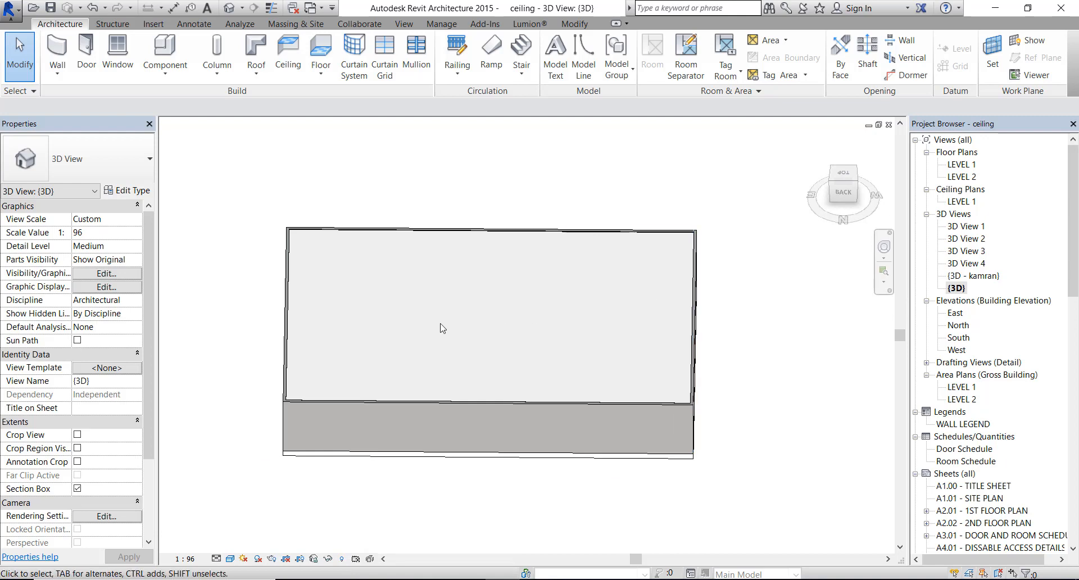
pyautogui.click(11, 9)
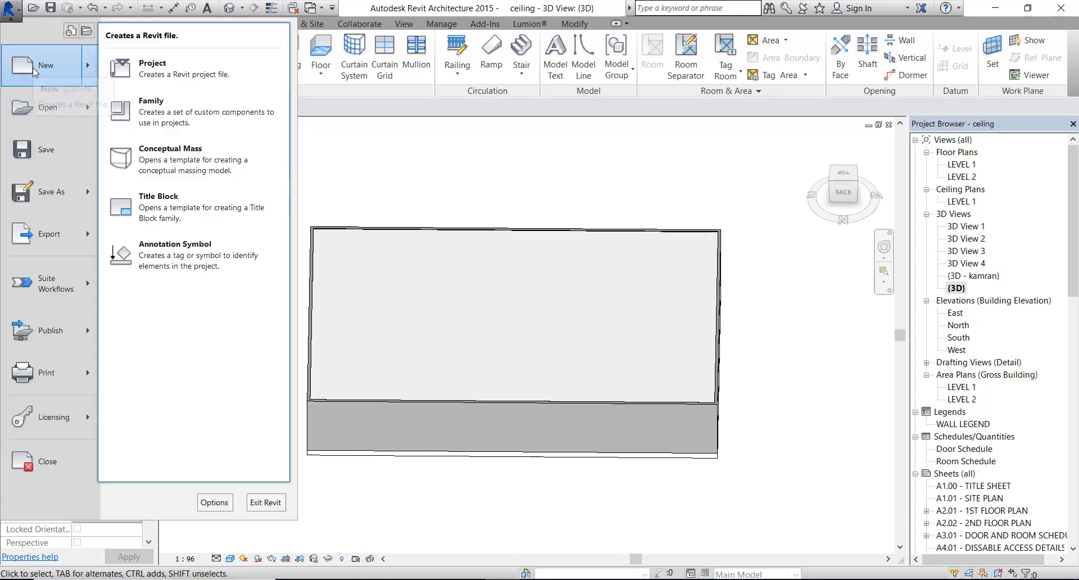
# - Start a new family from the Generic Model ceiling based template
pyautogui.click(151, 101)
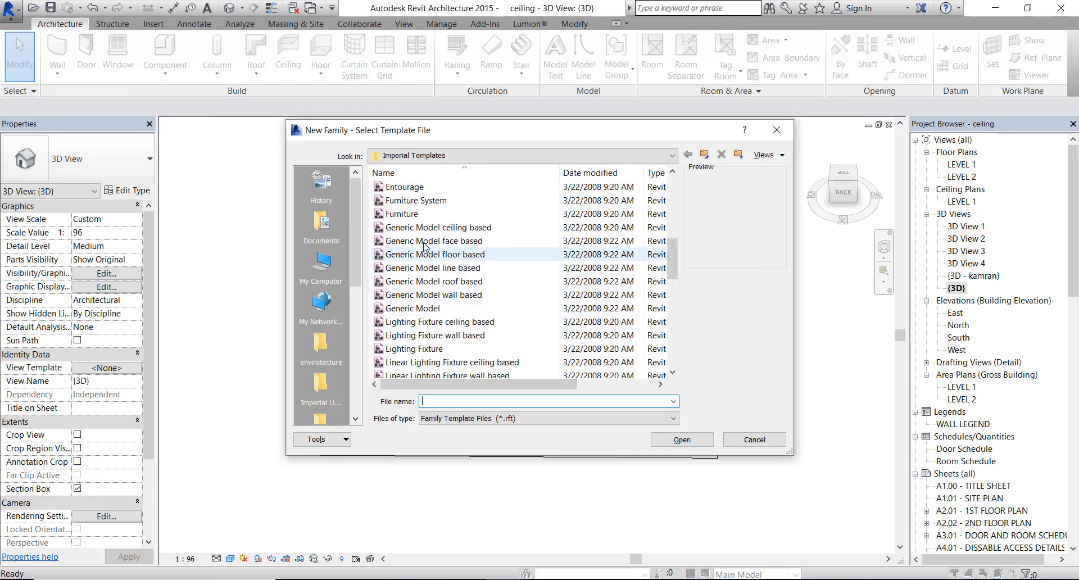
pyautogui.click(437, 227)
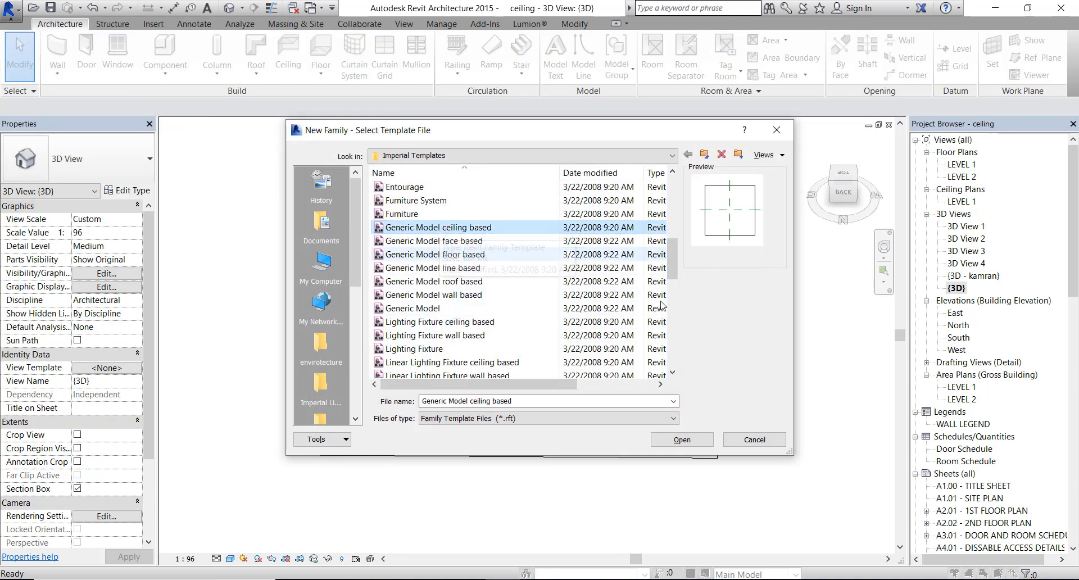
pyautogui.click(680, 439)
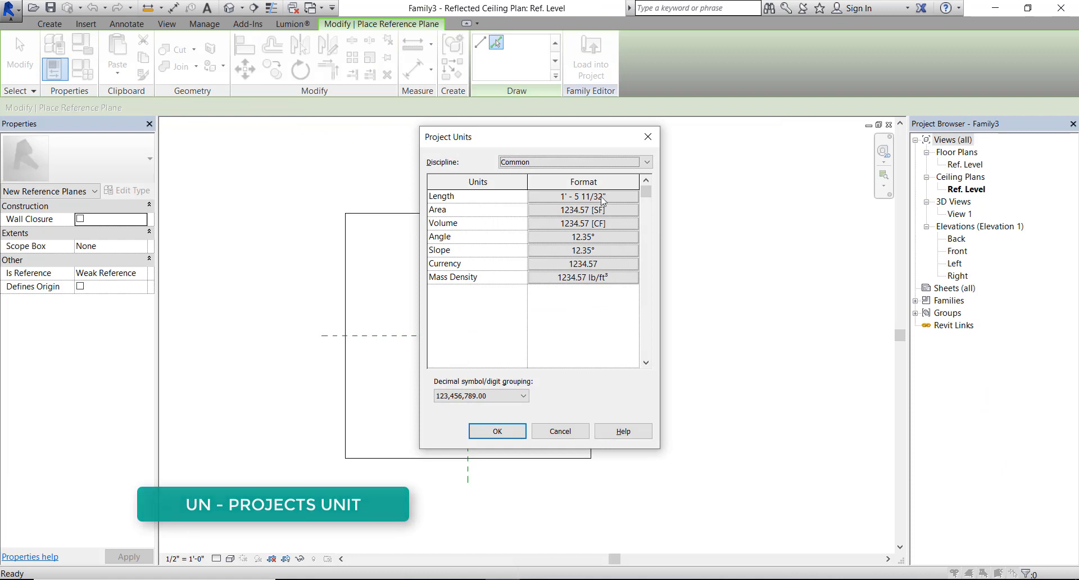
# - Set the family's Project Units length format to millimetres
pyautogui.click(582, 196)
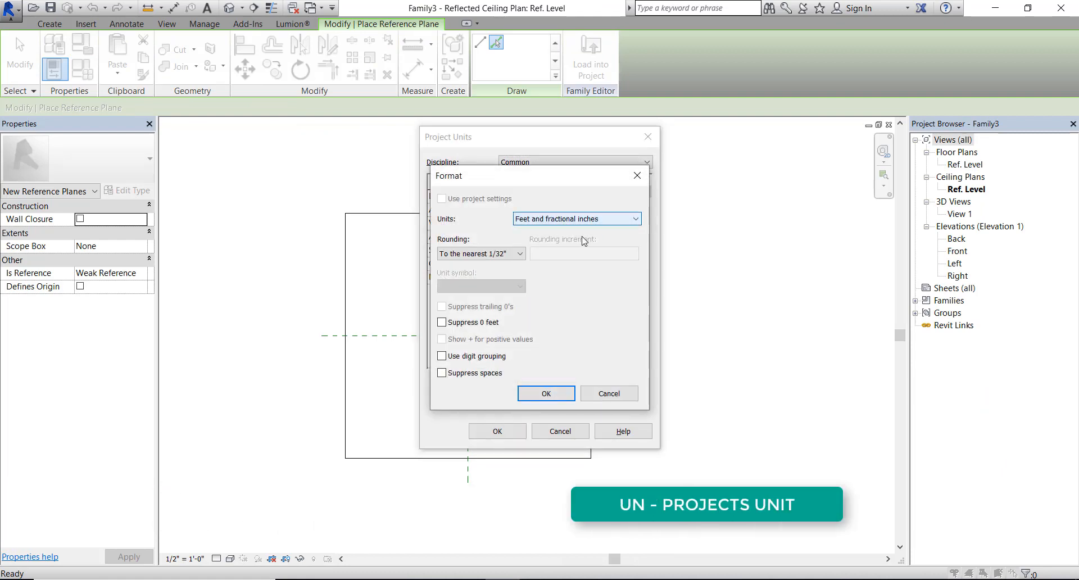
pyautogui.click(575, 219)
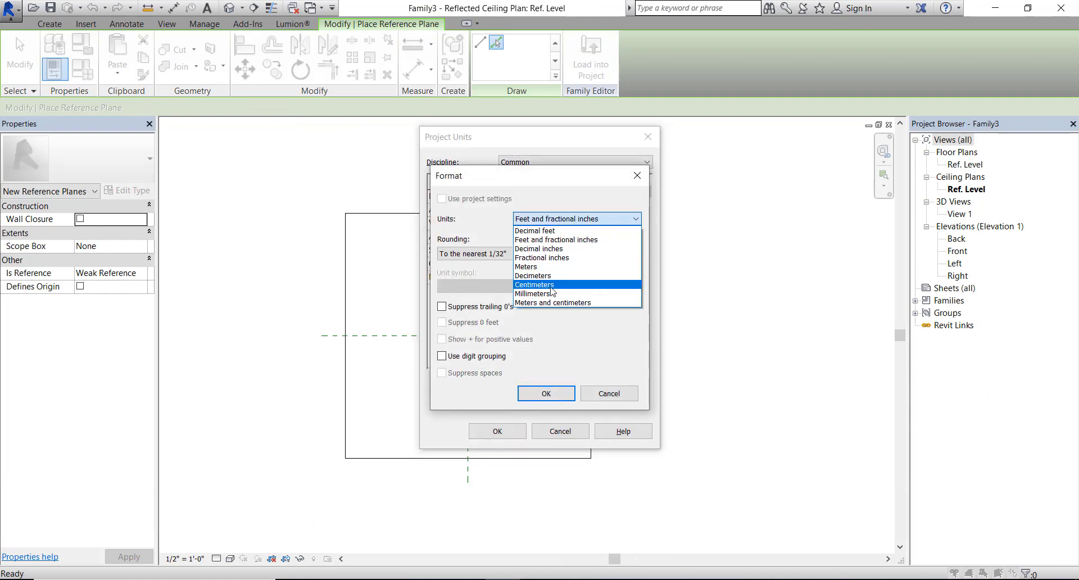
pyautogui.click(534, 293)
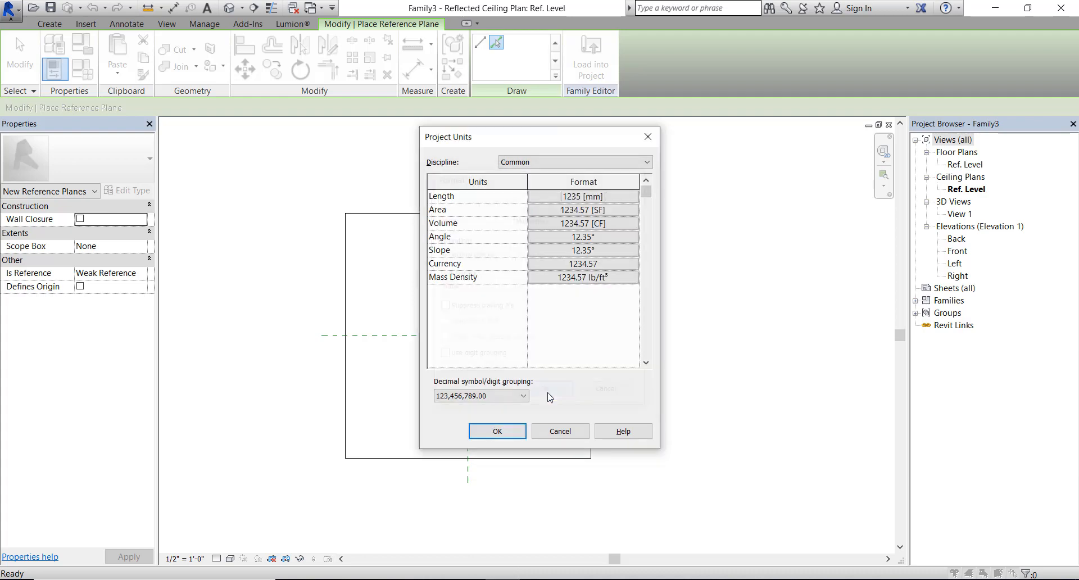
pyautogui.click(497, 431)
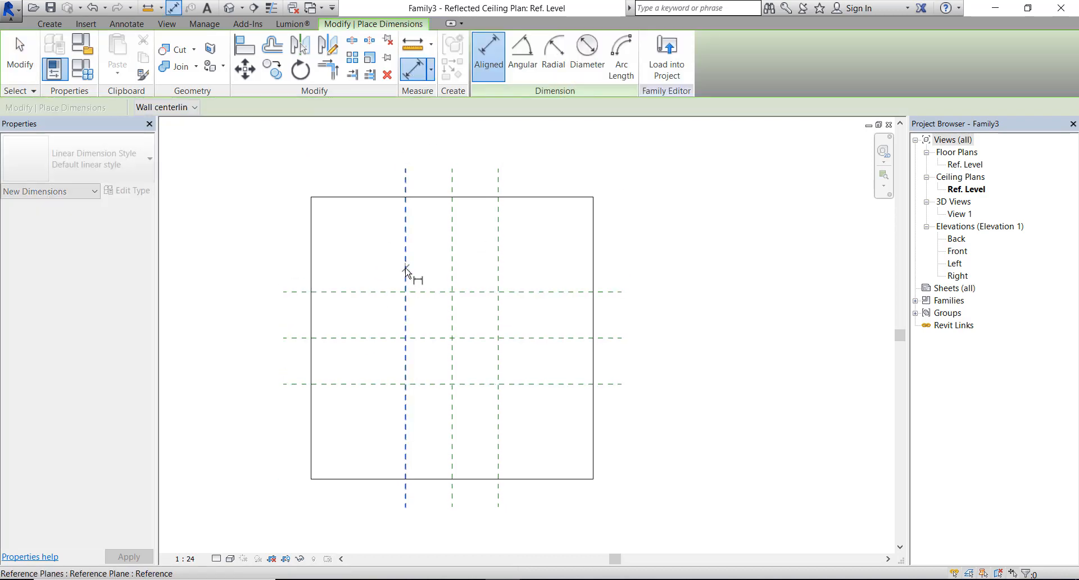
# - Dimension between the reference planes and label it with a new Length parameter
pyautogui.click(529, 267)
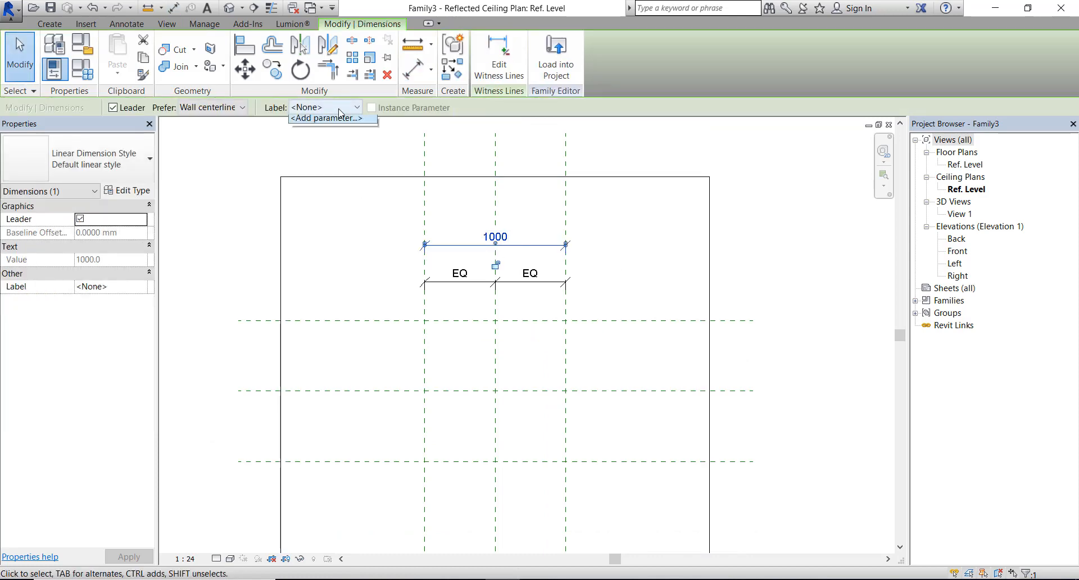
pyautogui.click(327, 117)
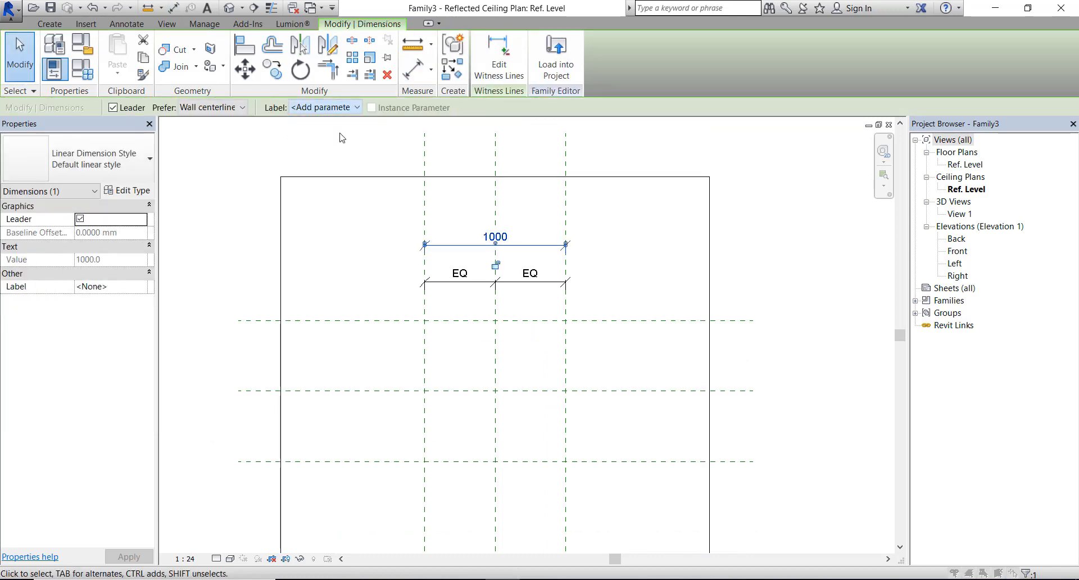
pyautogui.click(355, 107)
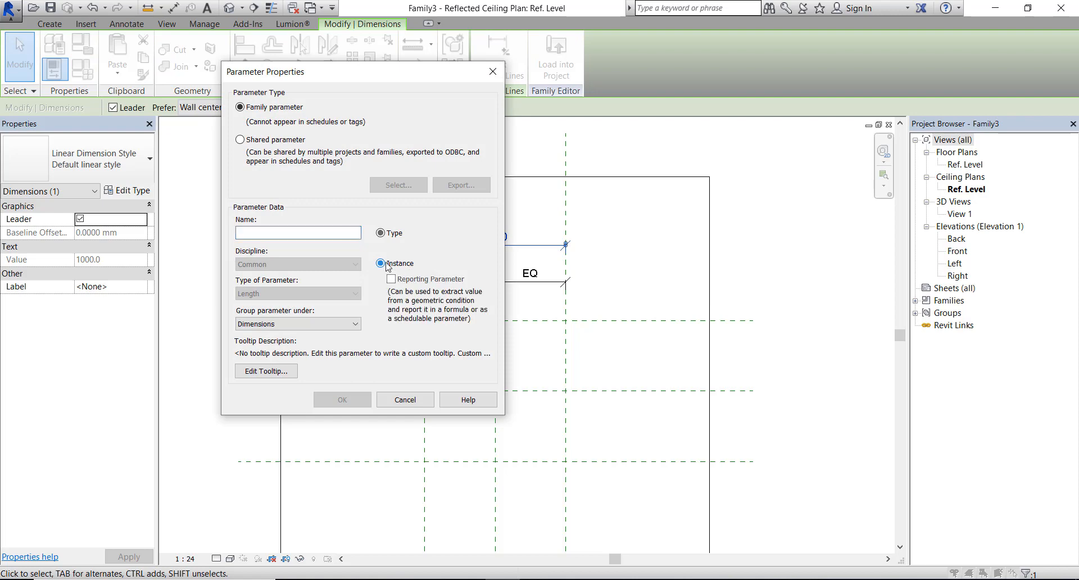
pyautogui.click(298, 232)
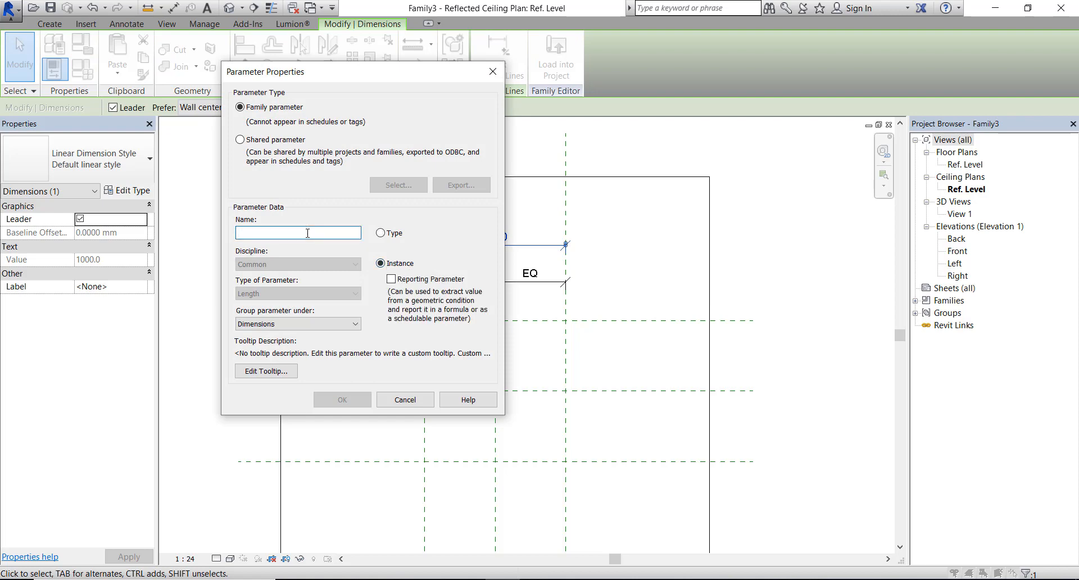
pyautogui.write('Length')
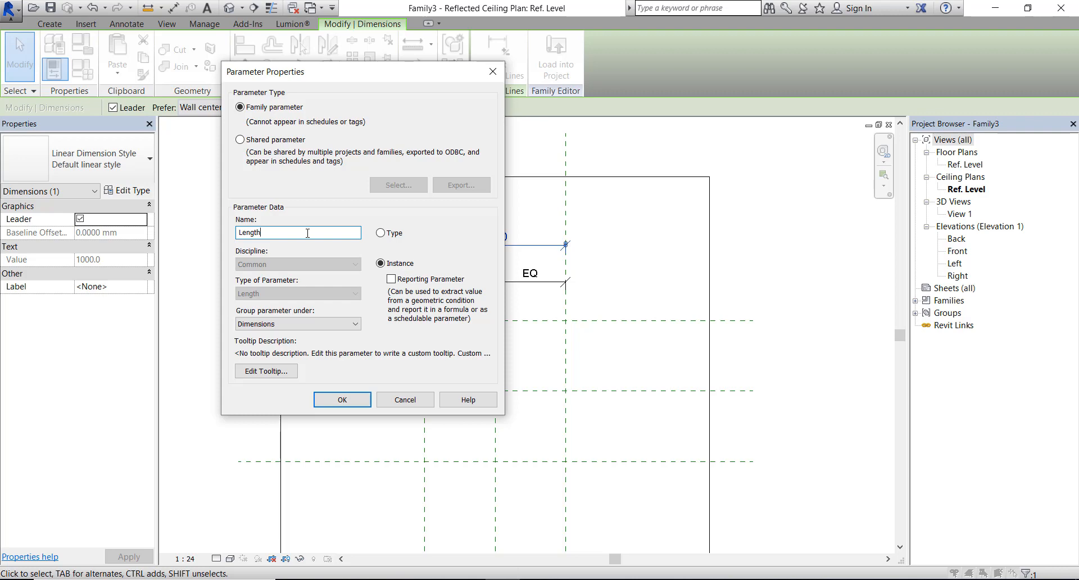
pyautogui.click(341, 399)
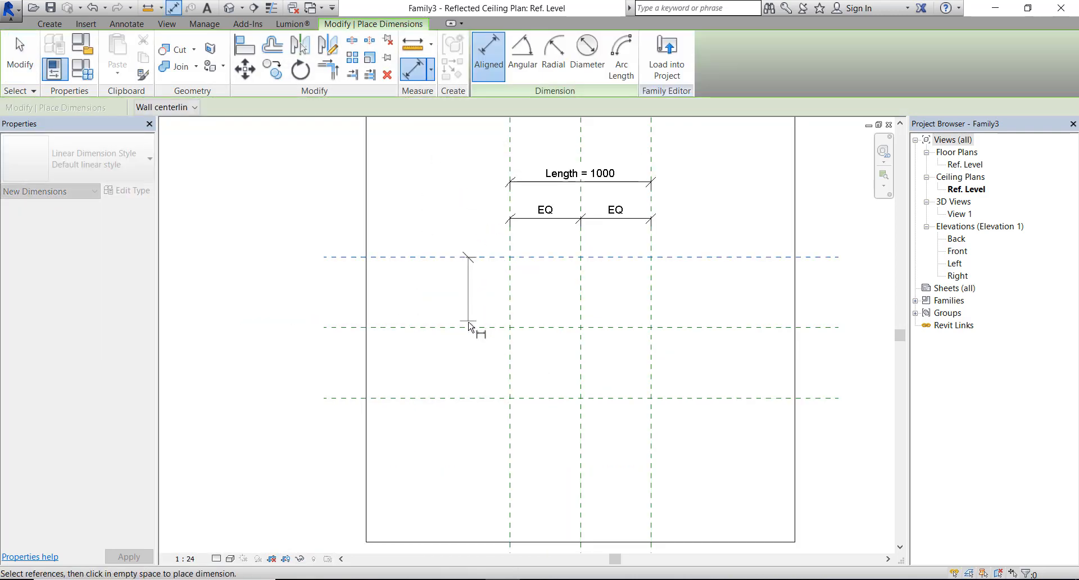
# - Dimension the outer horizontal reference planes and label it with a new Width parameter
pyautogui.click(469, 327)
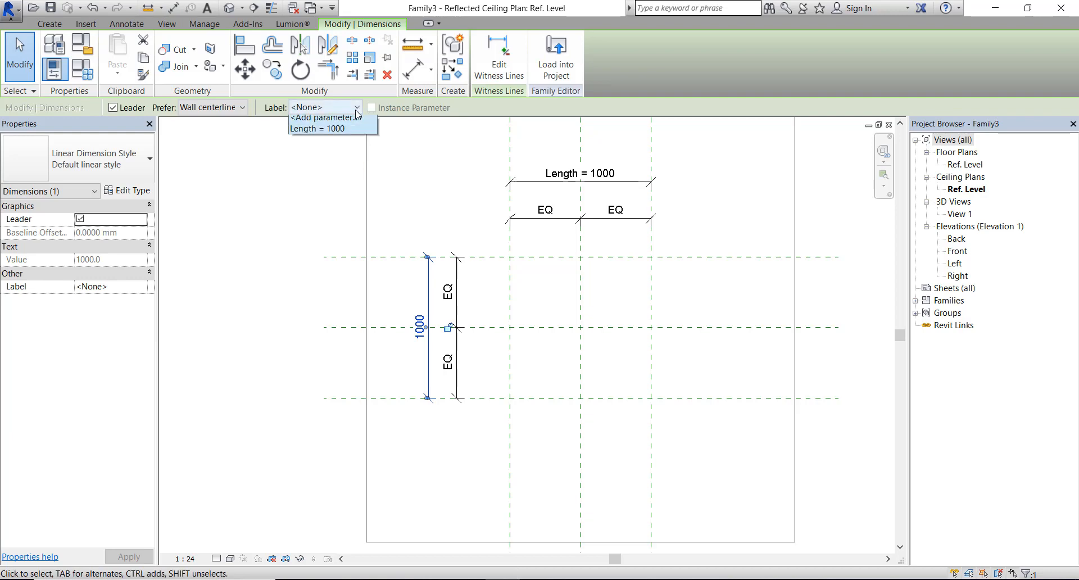
pyautogui.click(323, 117)
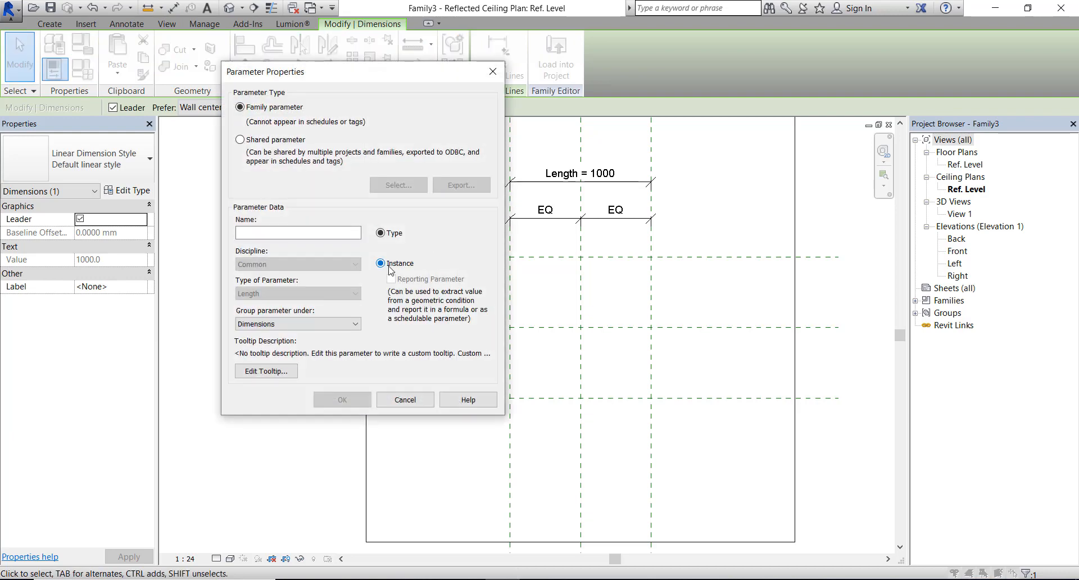
pyautogui.write('Wid')
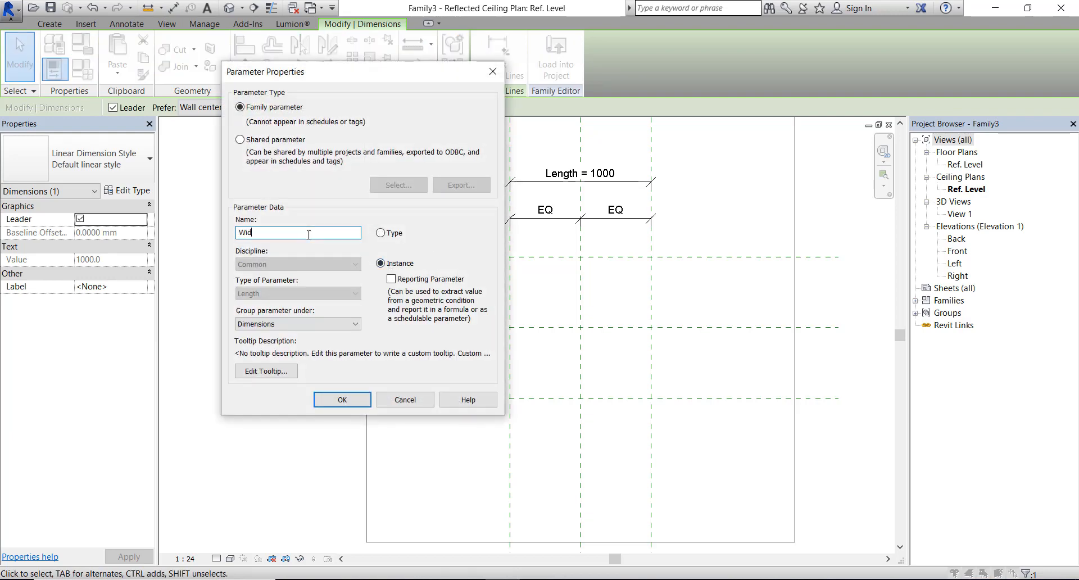
pyautogui.click(341, 399)
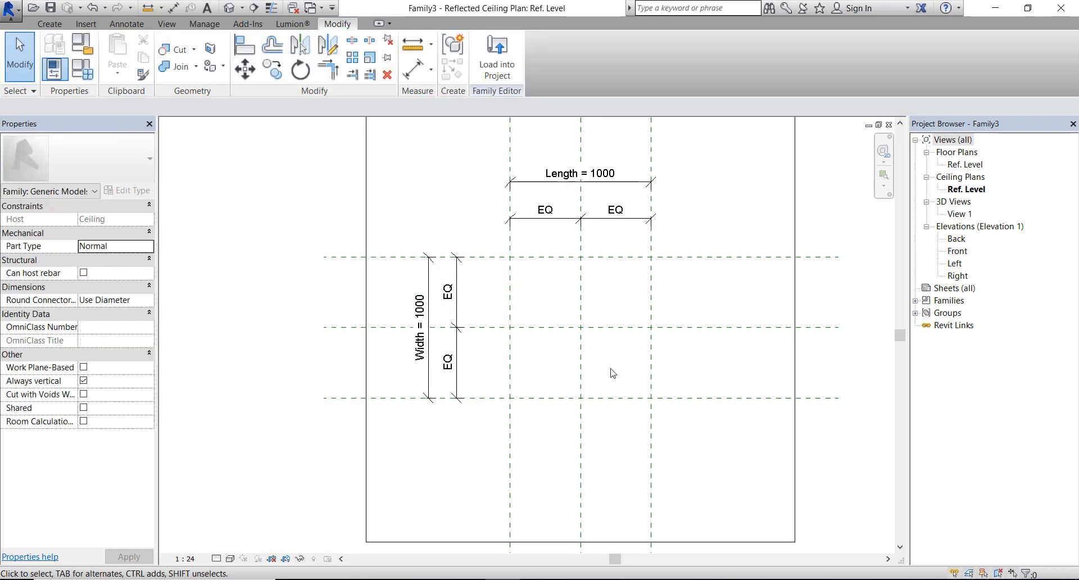
# - Save the family as 'Recessed Ceiling' in the Ceiling Recessed folder
pyautogui.write('Red')
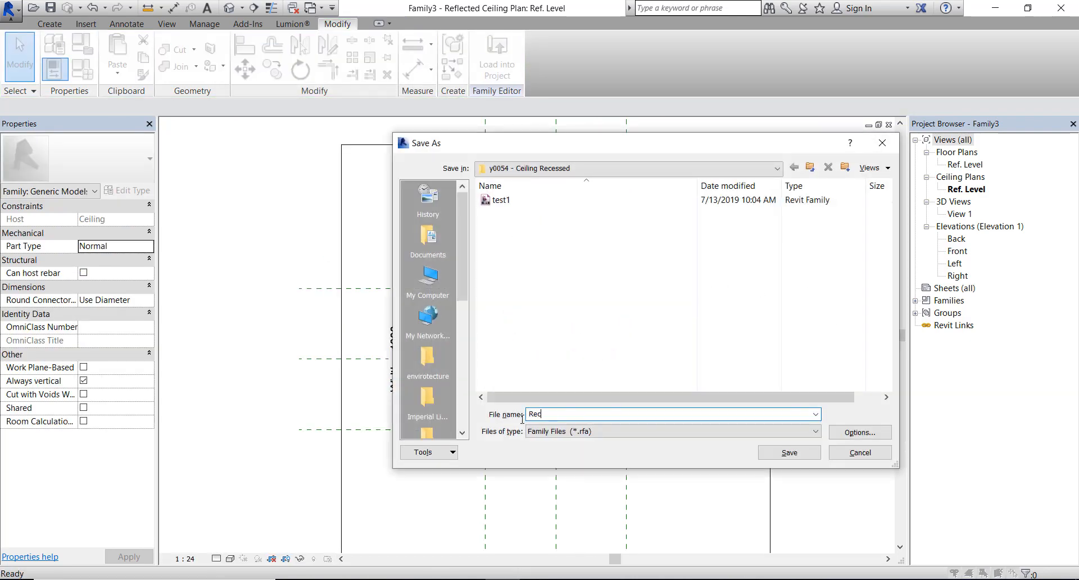
pyautogui.write('Recesses')
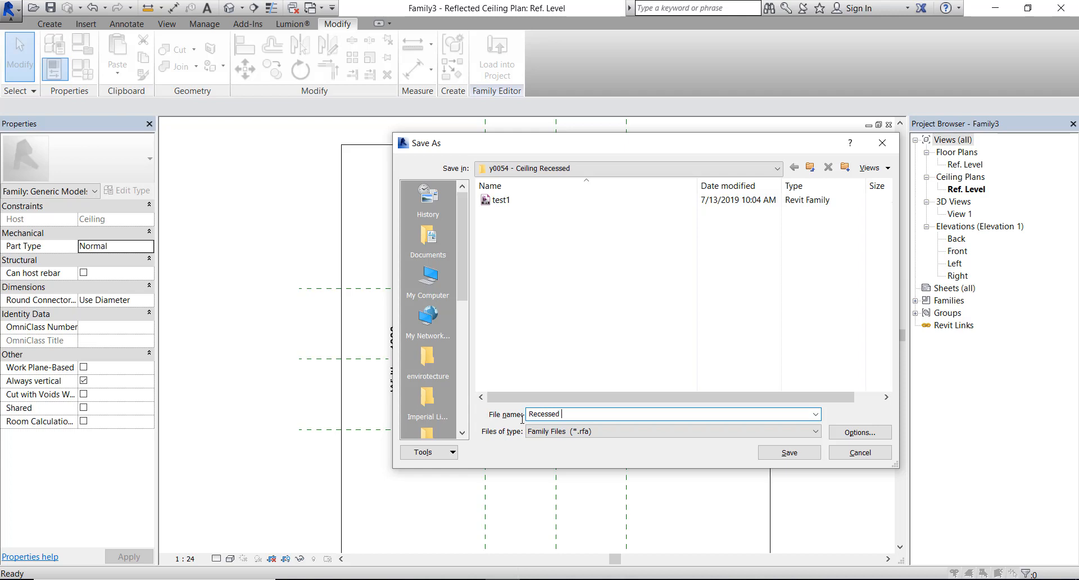
pyautogui.write('Ceiling')
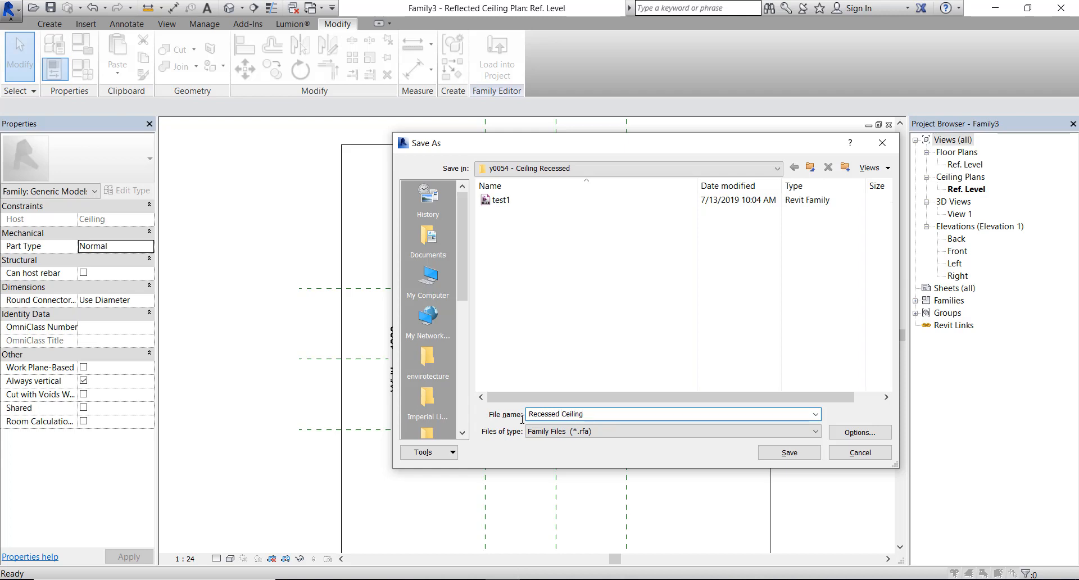
pyautogui.click(787, 451)
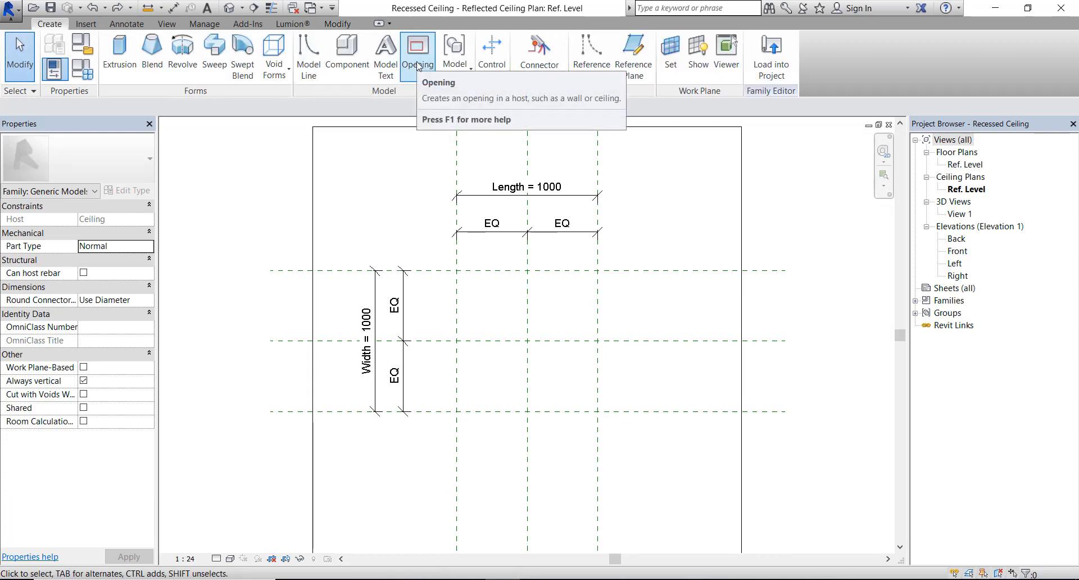
# - Cut a square opening along the reference planes and load the family into the project
pyautogui.click(417, 51)
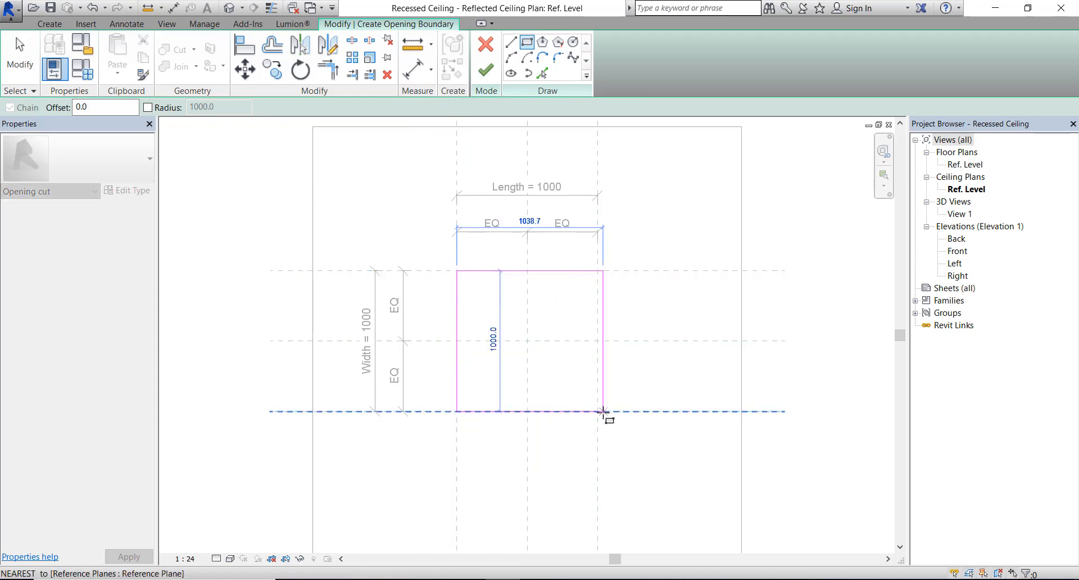
pyautogui.click(603, 413)
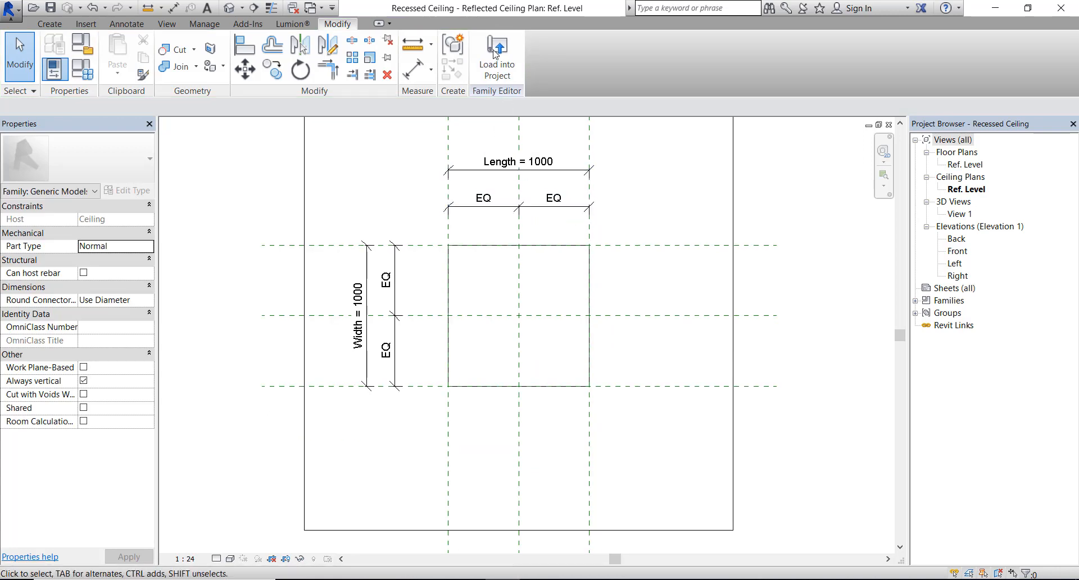
pyautogui.click(496, 56)
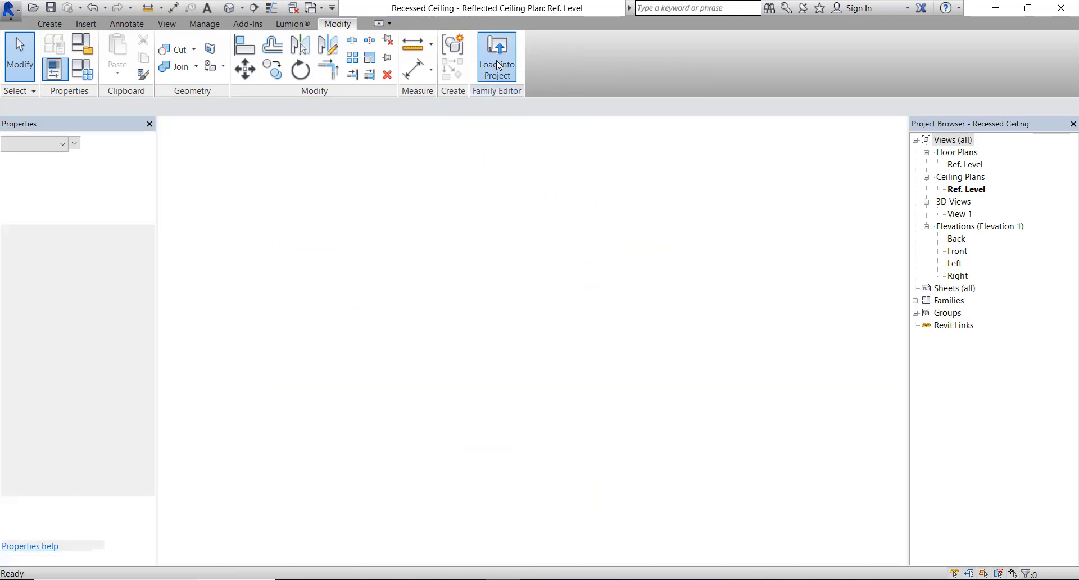
# - Load the family into the 'ceiling' project and place it in the Level 1 ceiling plan
pyautogui.click(496, 58)
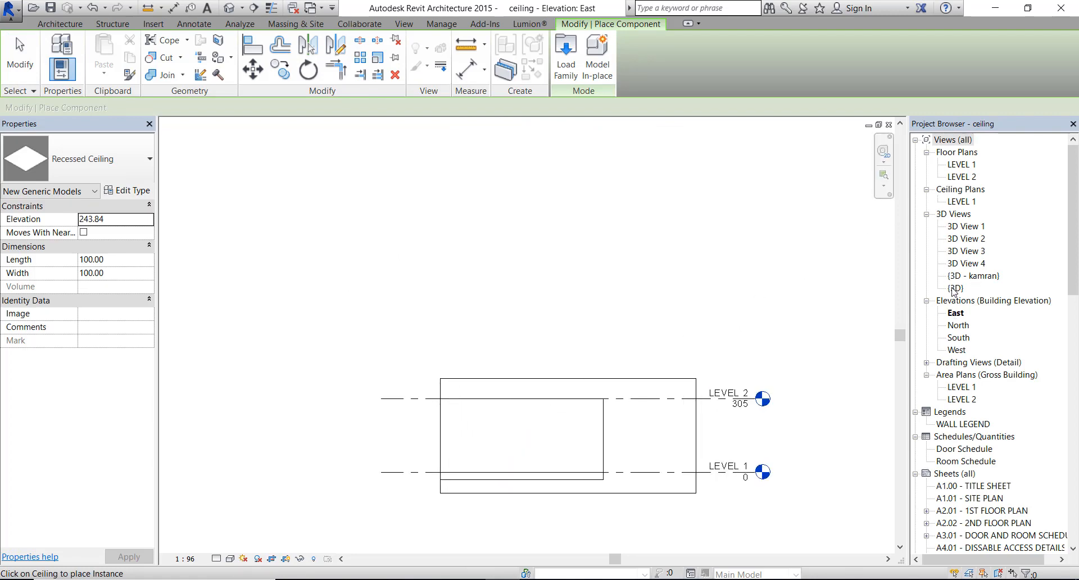
pyautogui.doubleClick(962, 202)
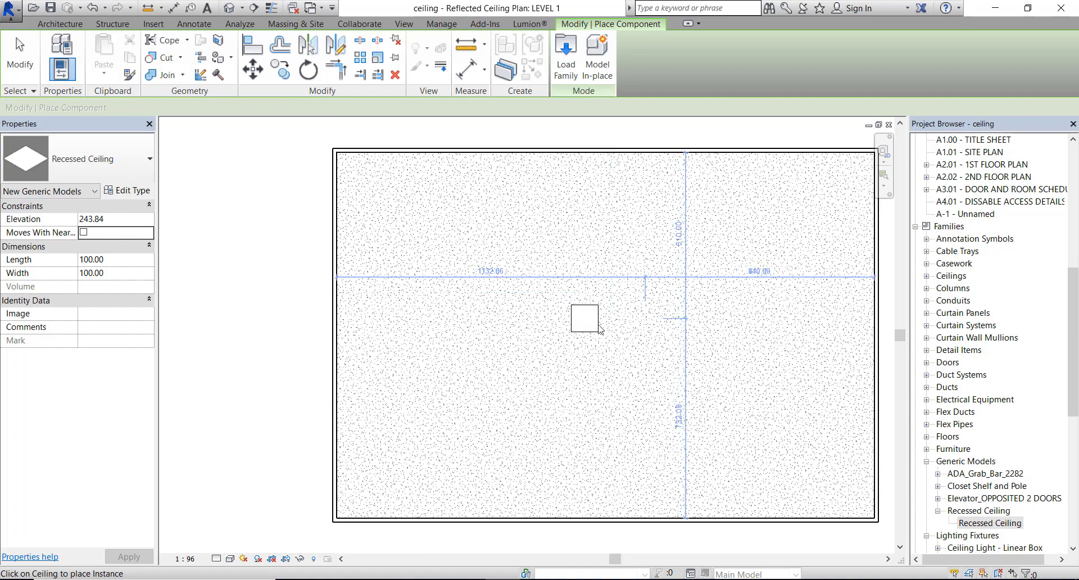
pyautogui.click(584, 318)
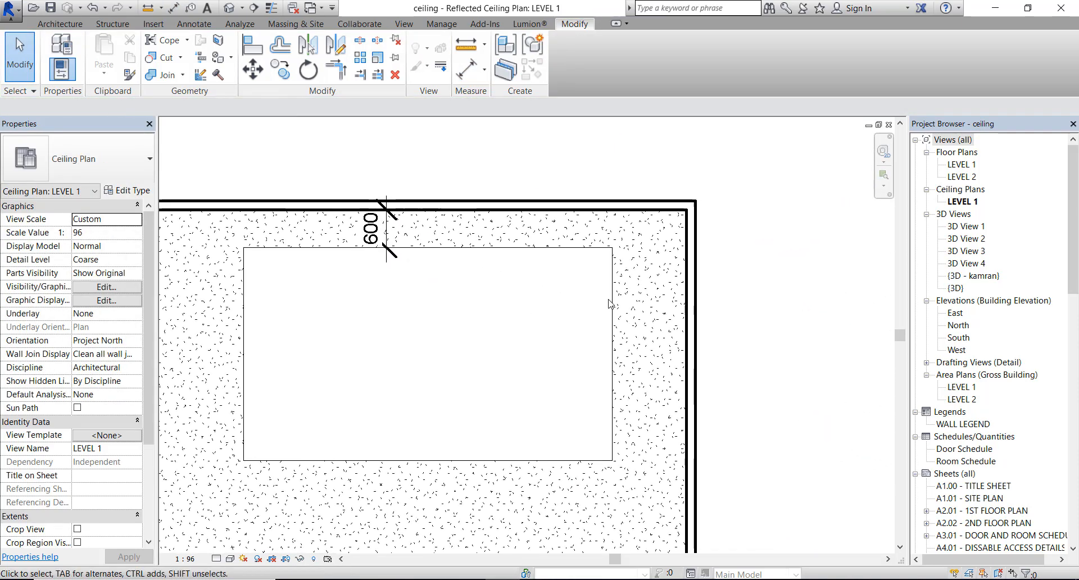
# - Return to the Recessed Ceiling family showing its square opening with Length and Width dimensions
pyautogui.click(628, 355)
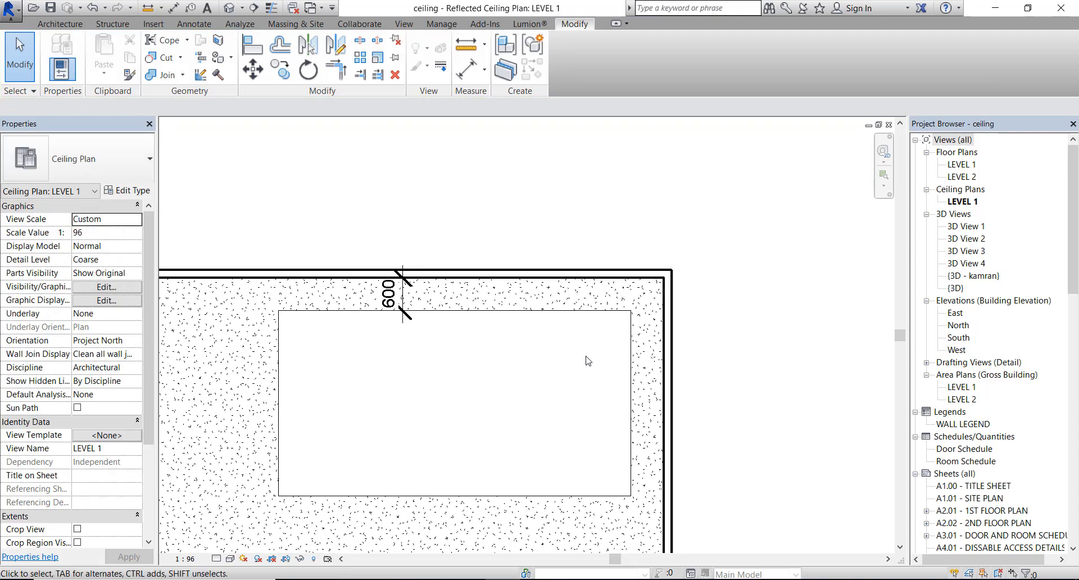
pyautogui.moveTo(540, 376)
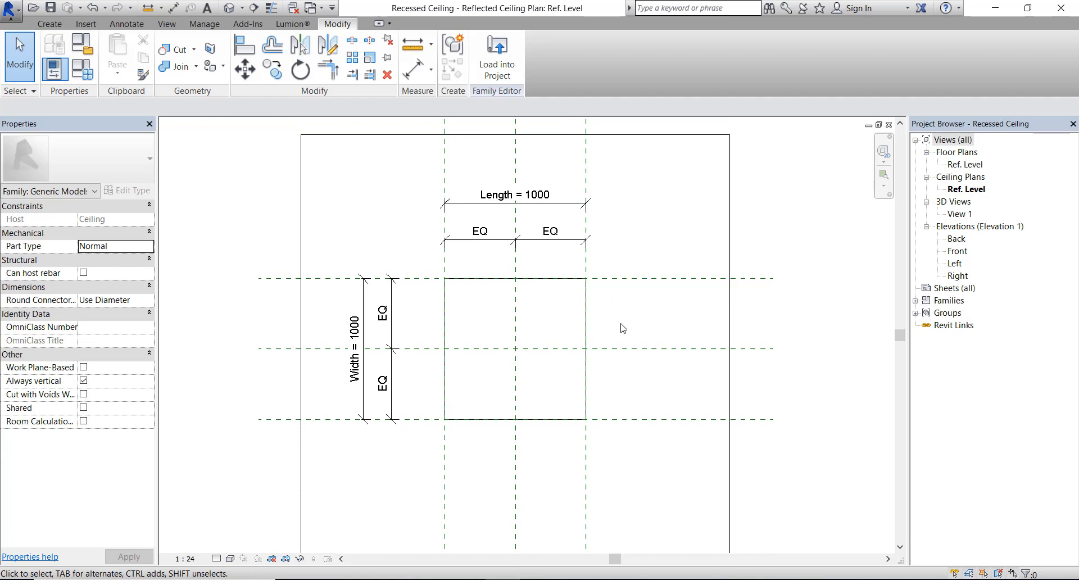
pyautogui.moveTo(693, 322)
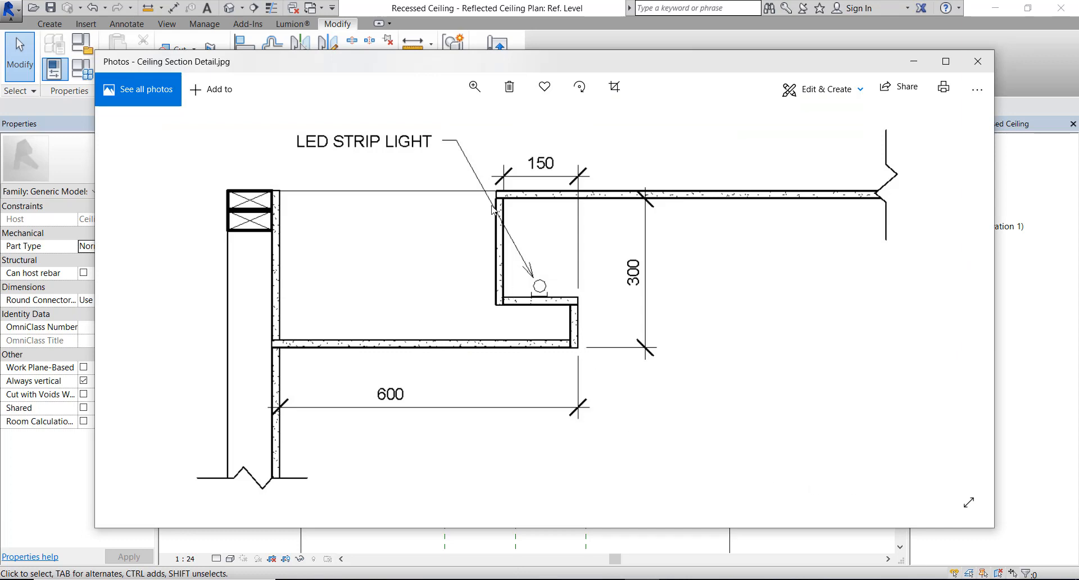
# - Check the section detail, open the Front elevation and add two horizontal reference planes above the ceiling
pyautogui.click(977, 61)
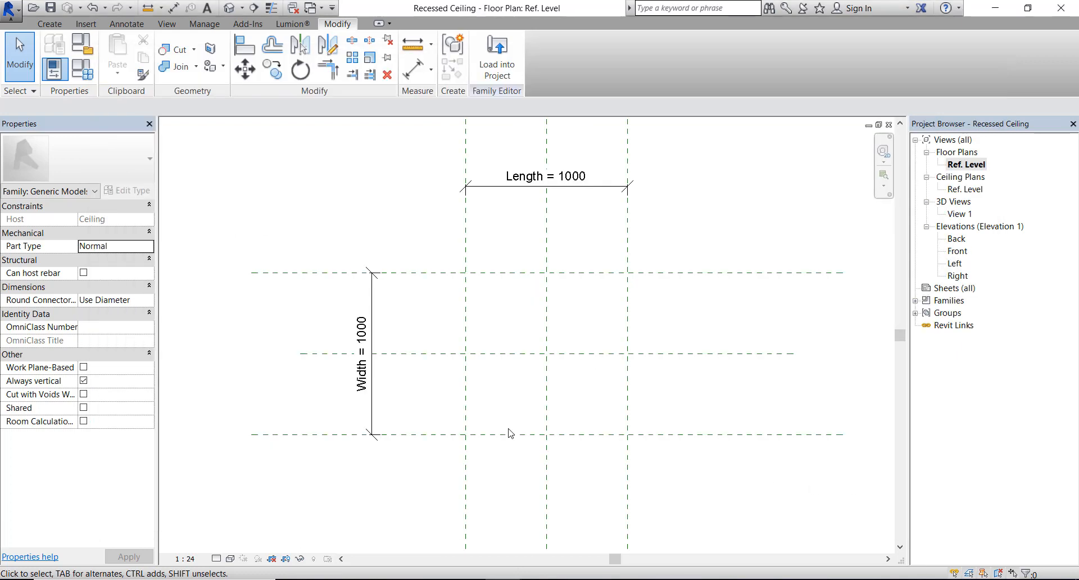
pyautogui.moveTo(738, 333)
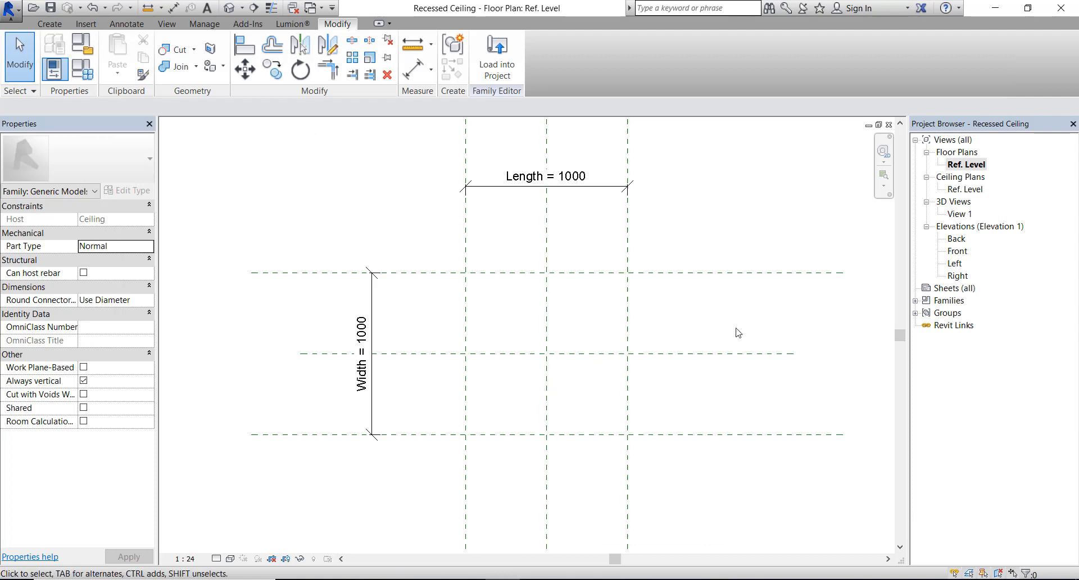
pyautogui.doubleClick(957, 251)
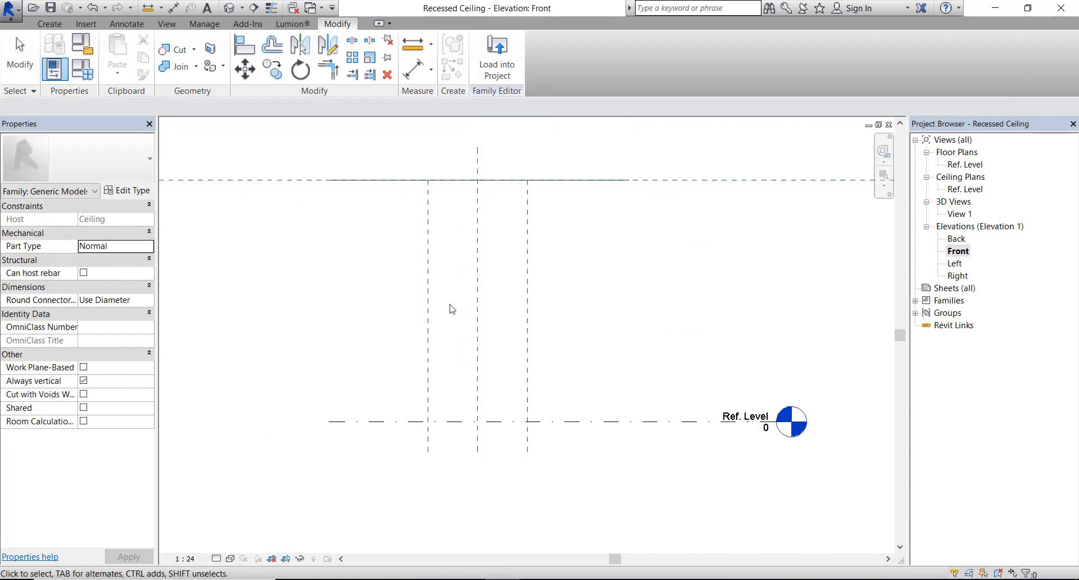
pyautogui.click(48, 23)
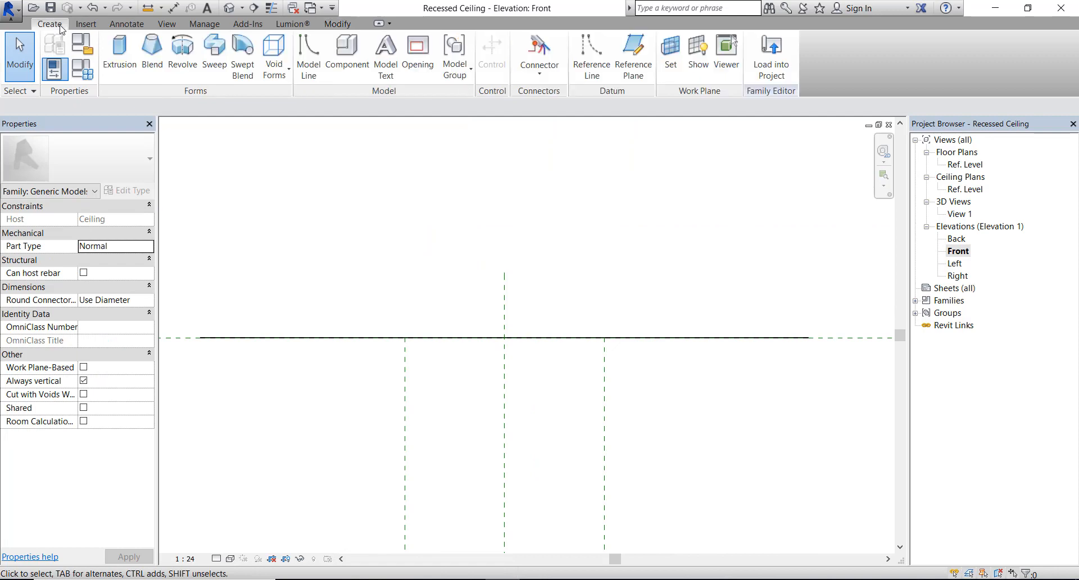
pyautogui.click(632, 56)
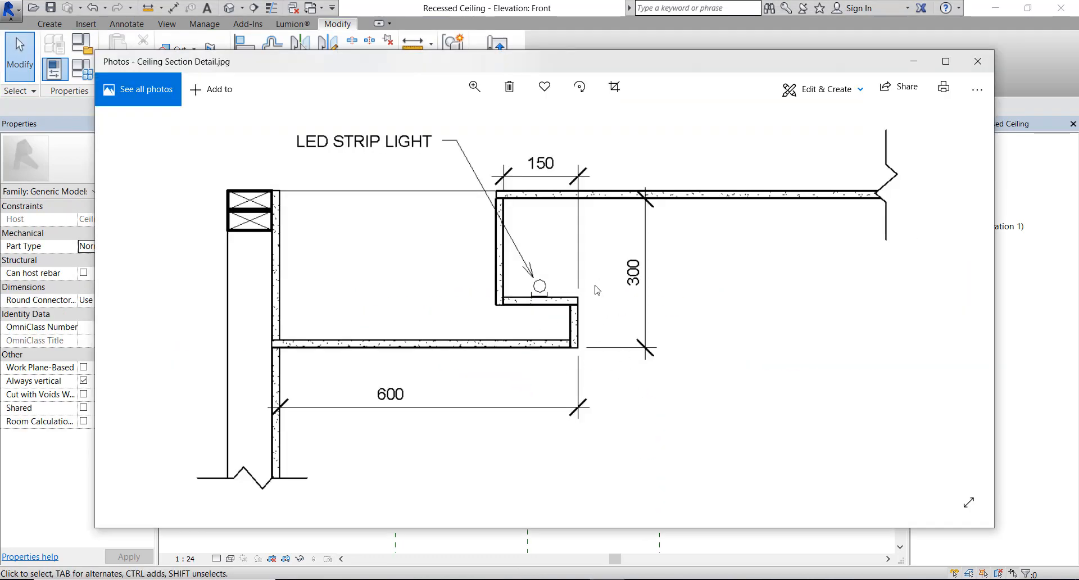
pyautogui.click(976, 61)
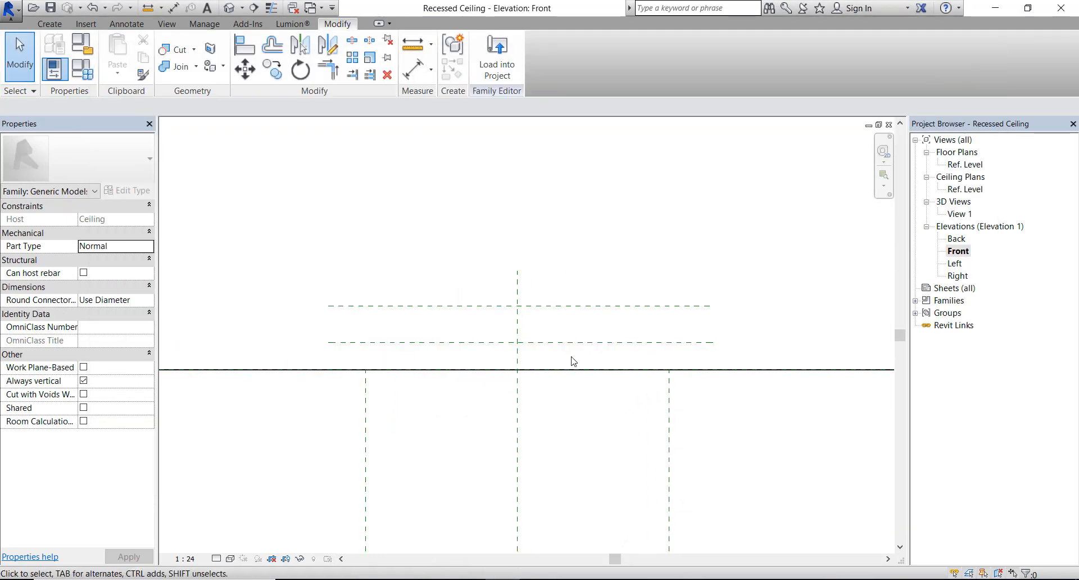
# - Dimension the two lowest reference planes in the Front elevation (100) and close the detail image
pyautogui.click(126, 24)
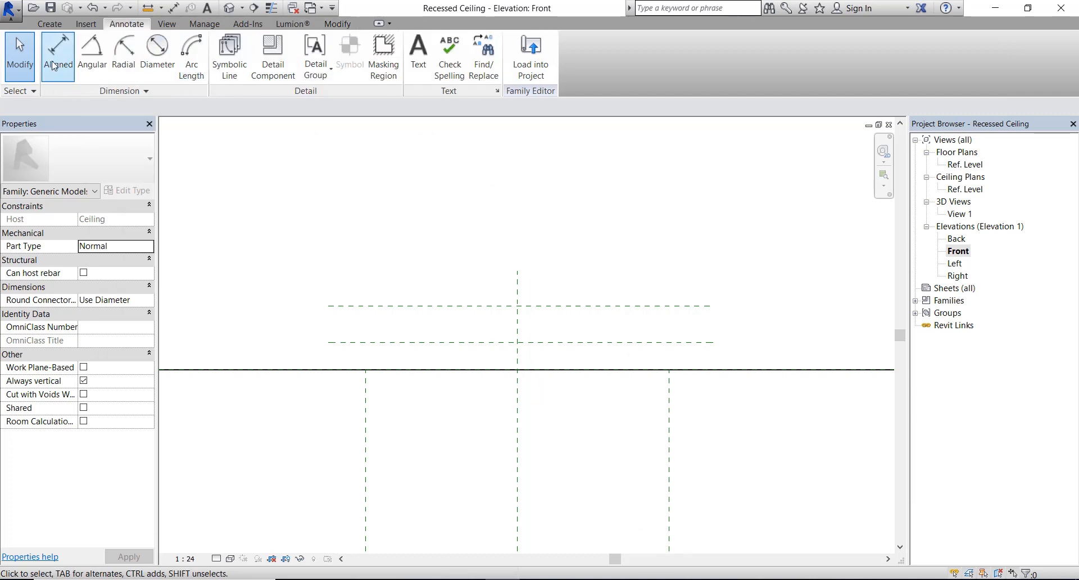
pyautogui.click(58, 52)
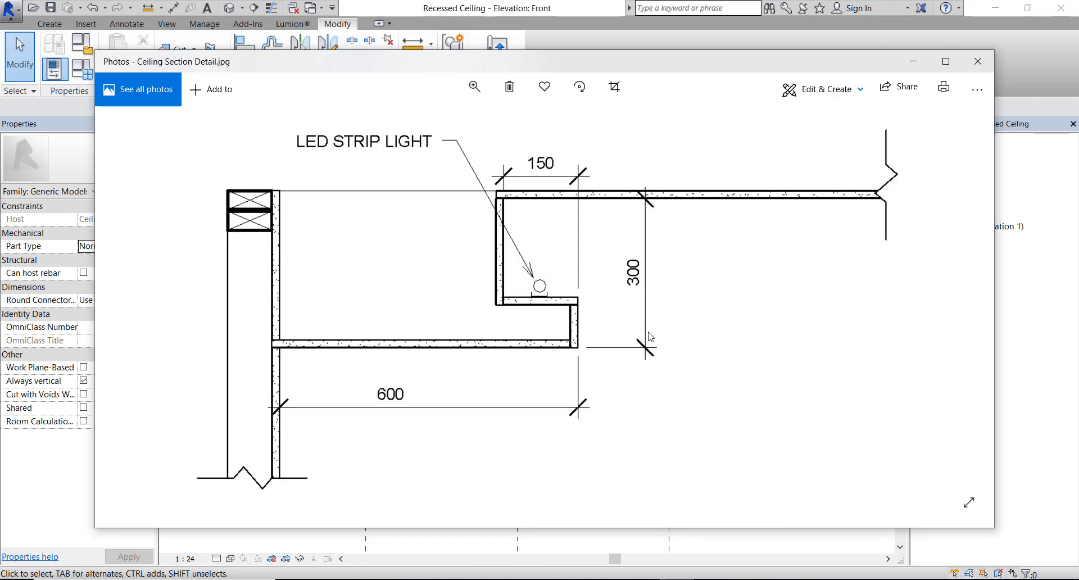
pyautogui.click(976, 62)
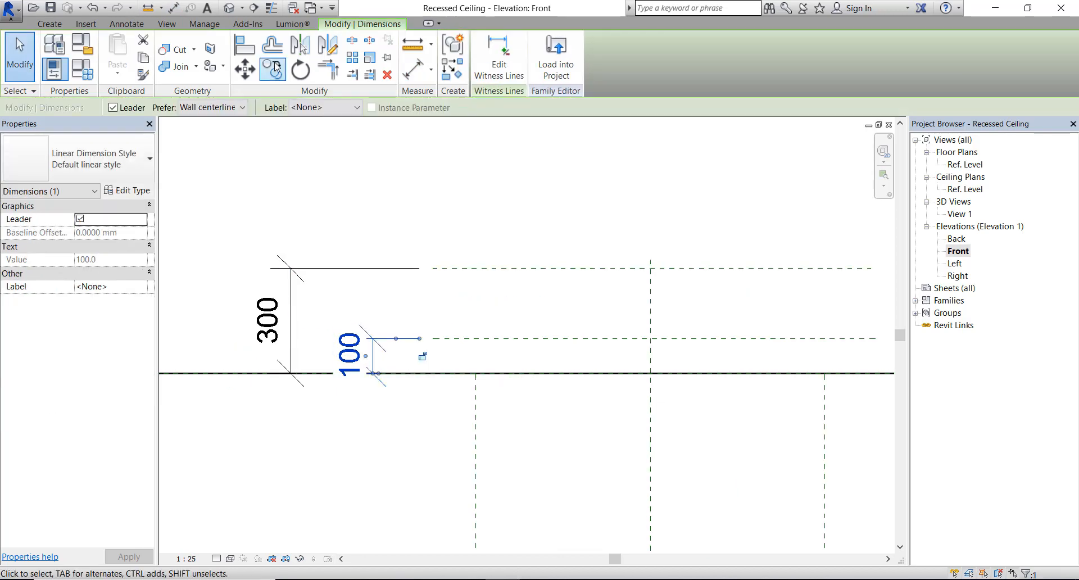
# - Label the 100 dimension with a new parameter named Bottom Thick
pyautogui.click(356, 108)
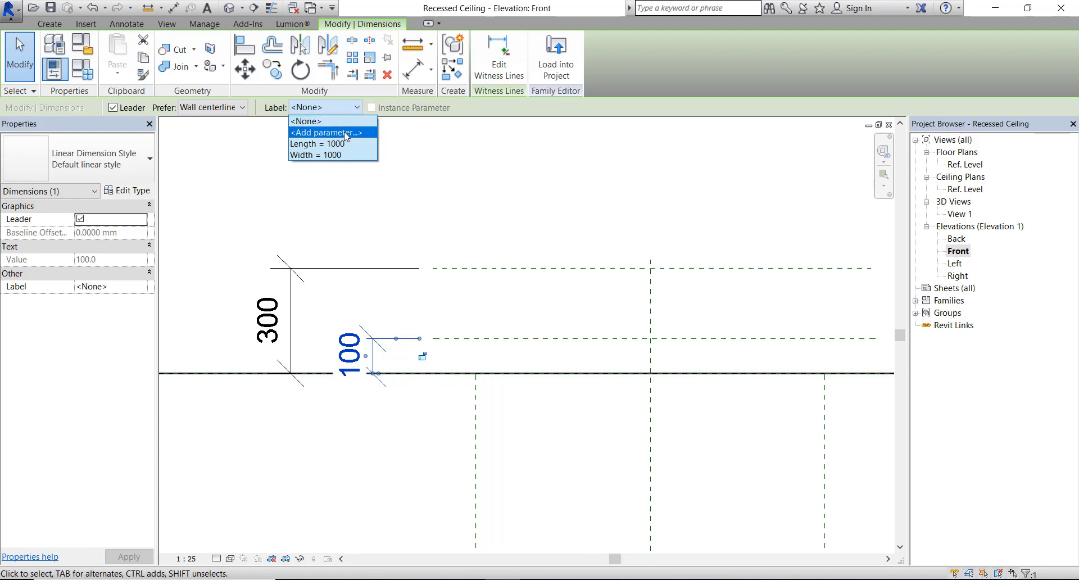
pyautogui.click(327, 132)
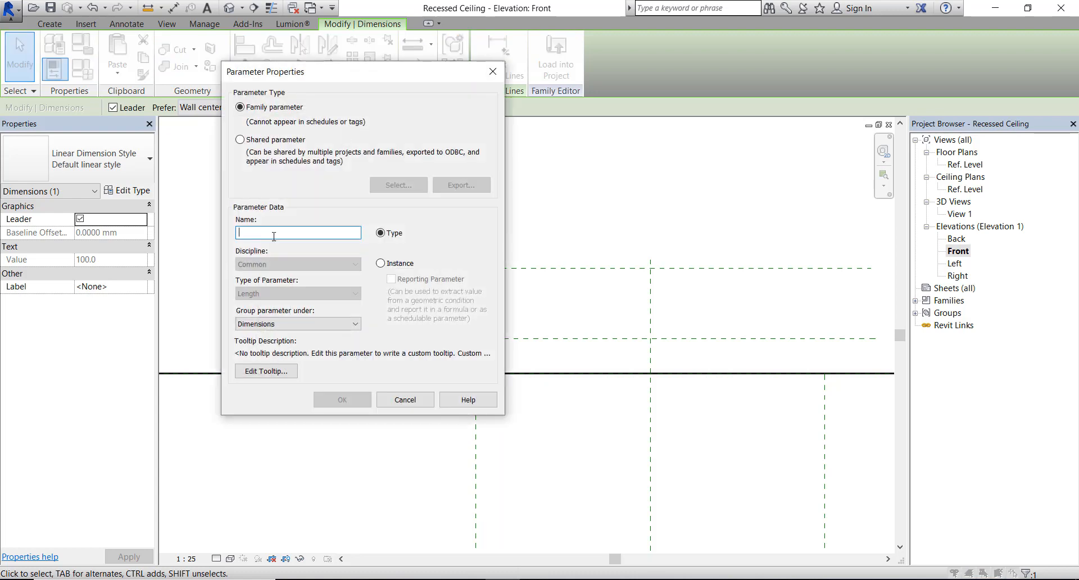
pyautogui.moveTo(265, 71); pyautogui.dragTo(541, 129)
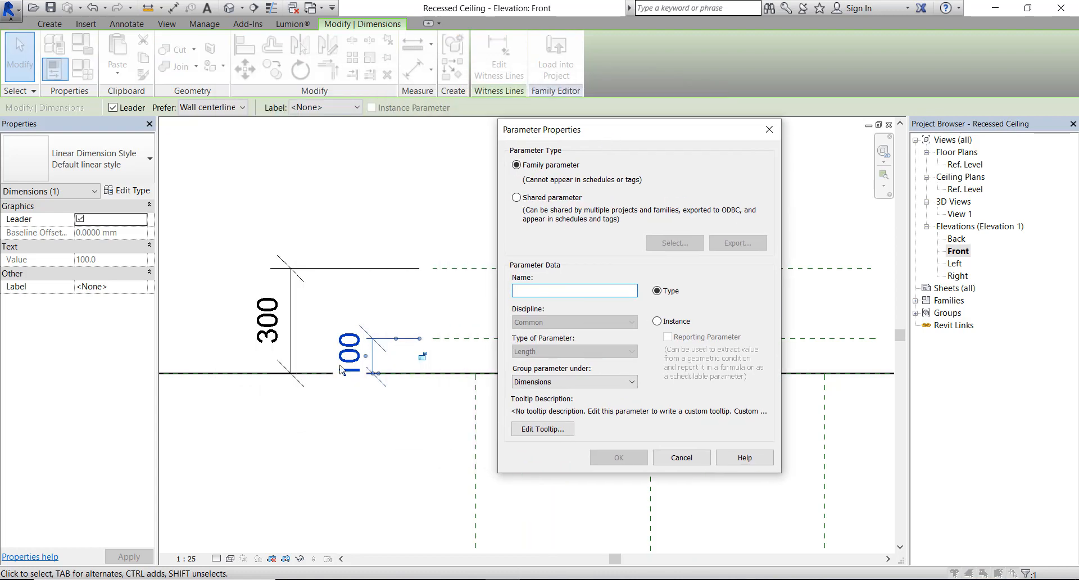
pyautogui.write('Bot')
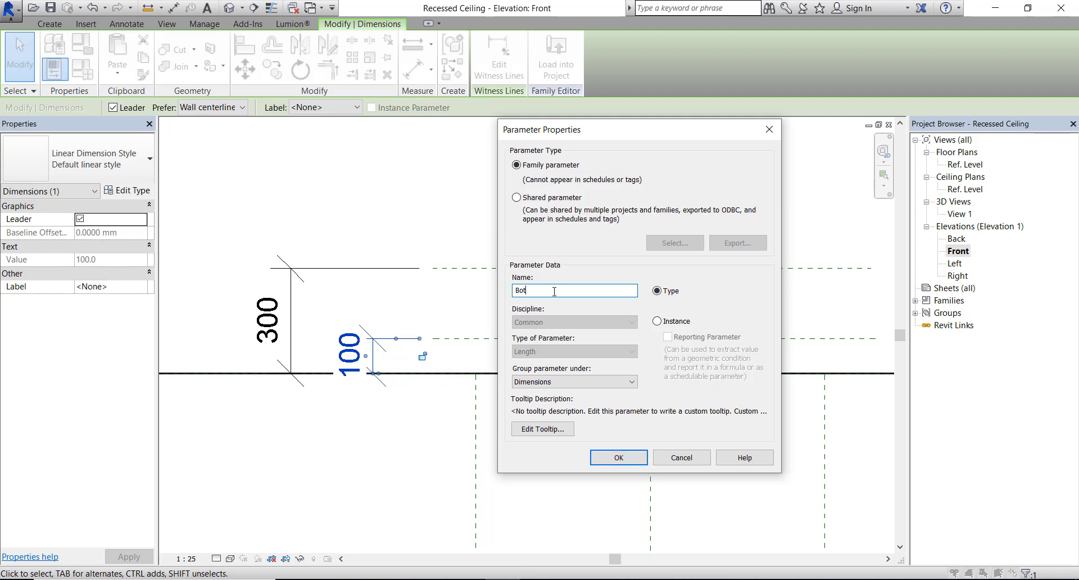
pyautogui.write('tom Thick')
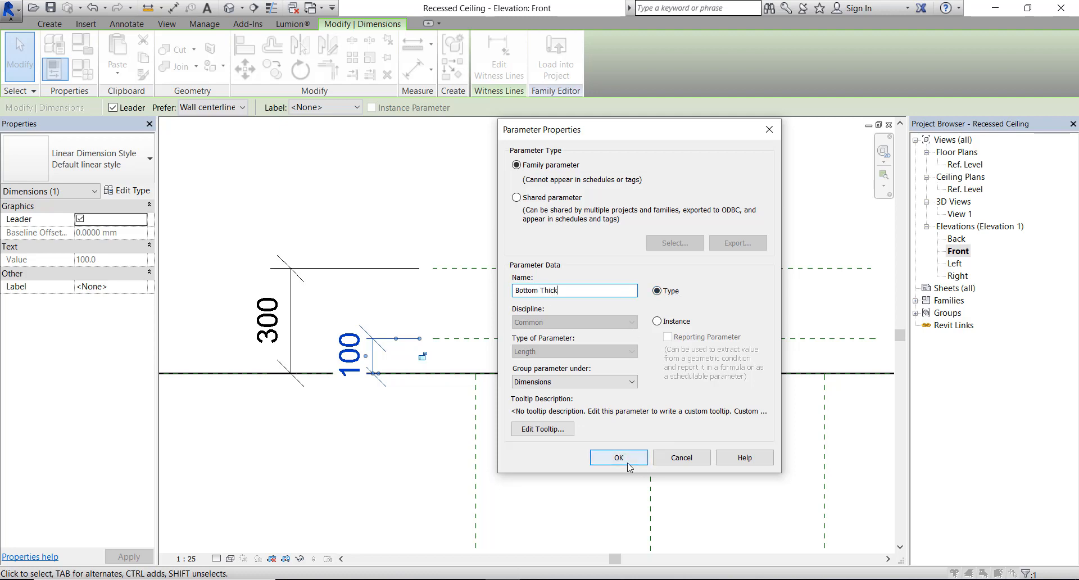
pyautogui.click(618, 458)
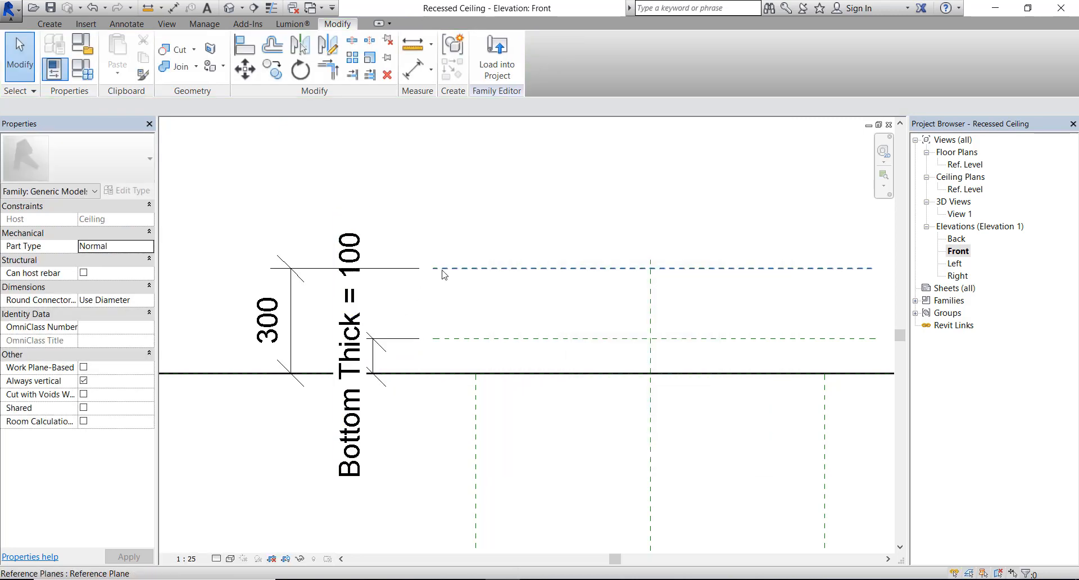
# - Label the 300 dimension with a new instance parameter named Recessed Height
pyautogui.click(267, 322)
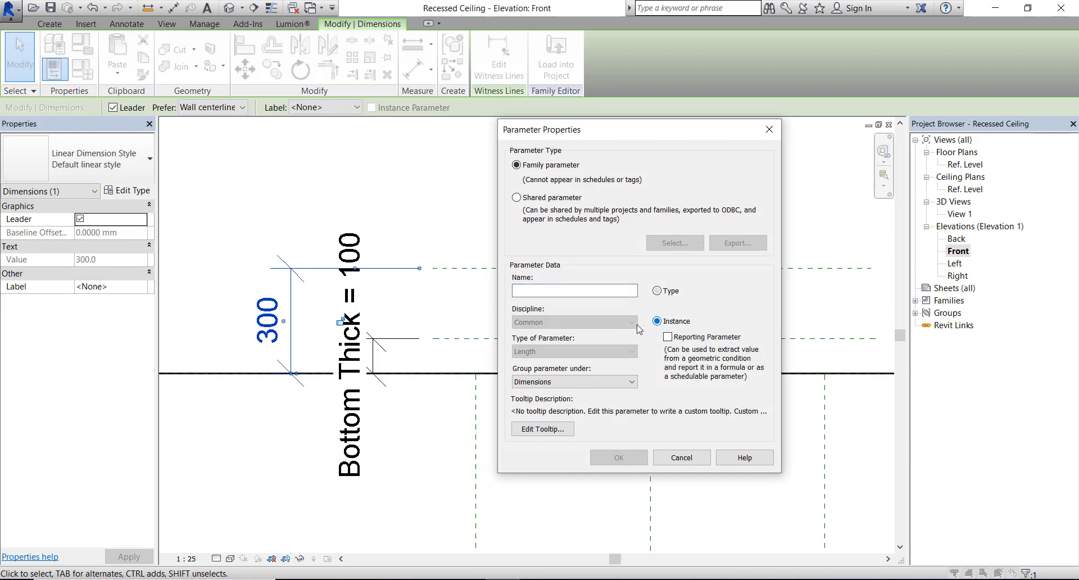
pyautogui.write('Recessed Height')
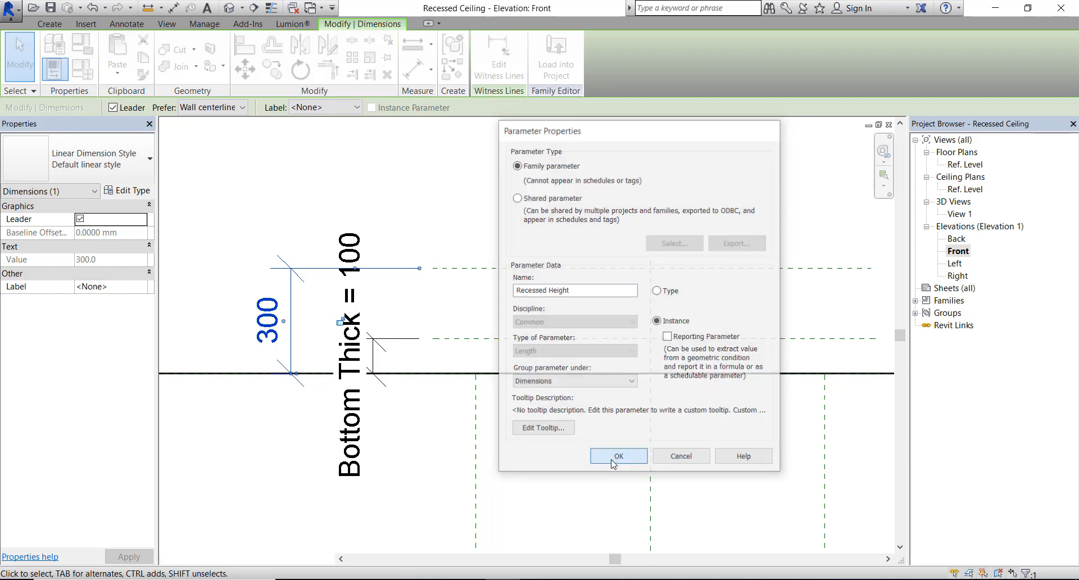
pyautogui.click(617, 457)
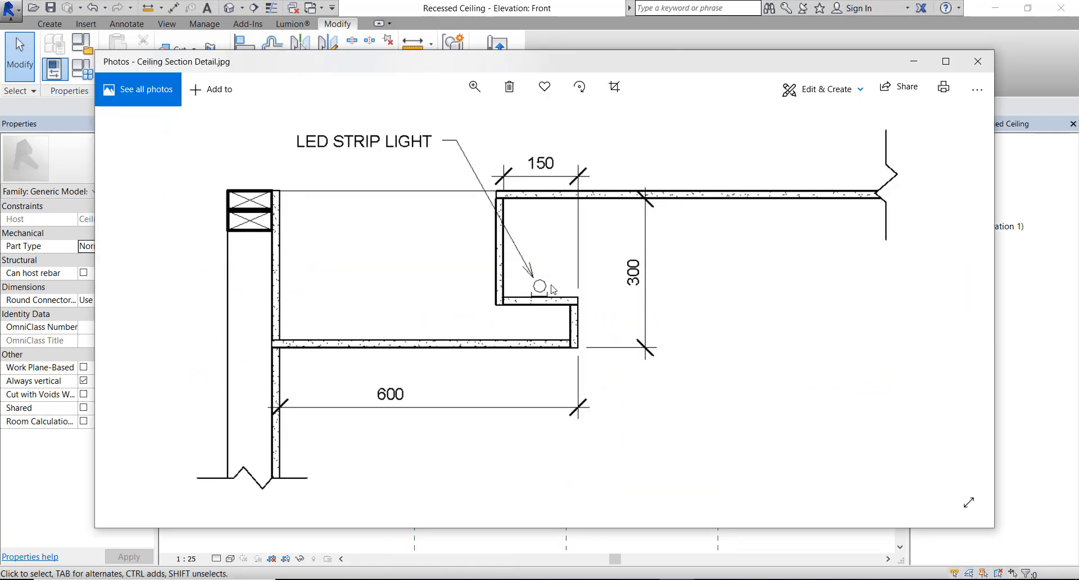
# - Recheck the ceiling section detail image dimensions and close Photos
pyautogui.click(977, 62)
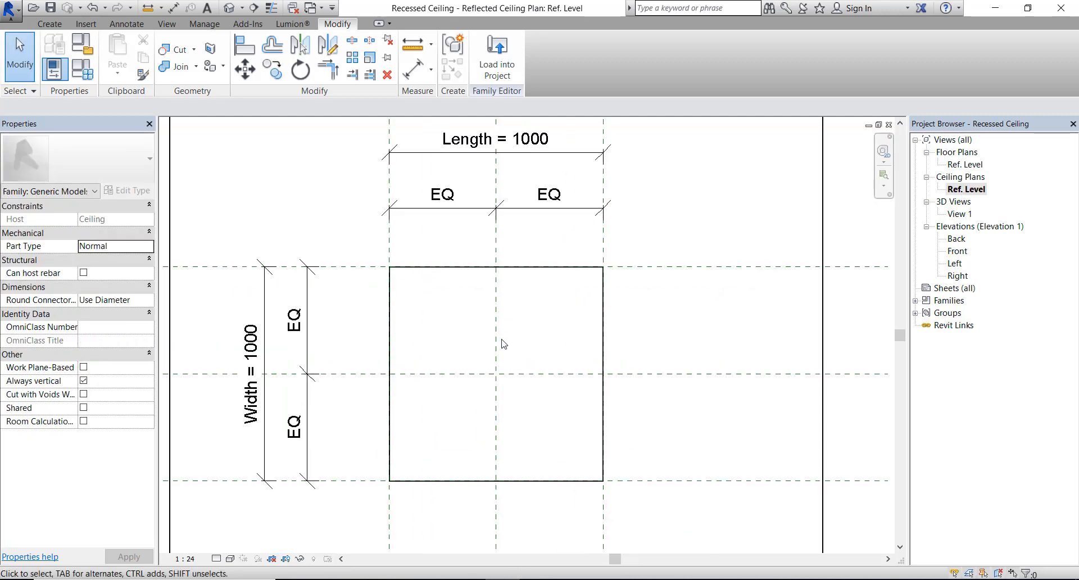
# - Add reference planes offset 150 outside each side of the 1000 square and dimension them 150
pyautogui.click(49, 24)
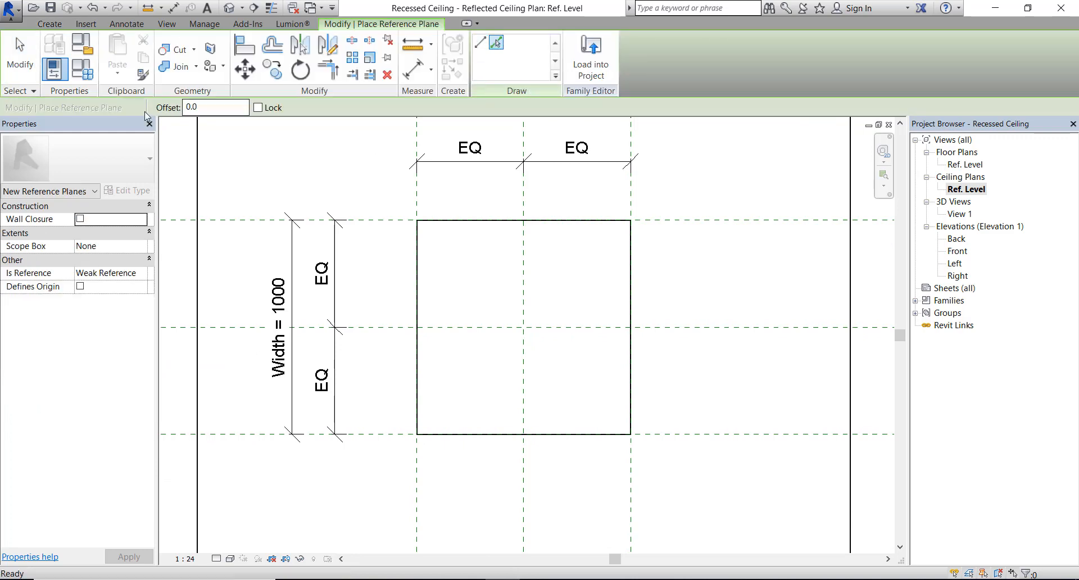
pyautogui.write('150')
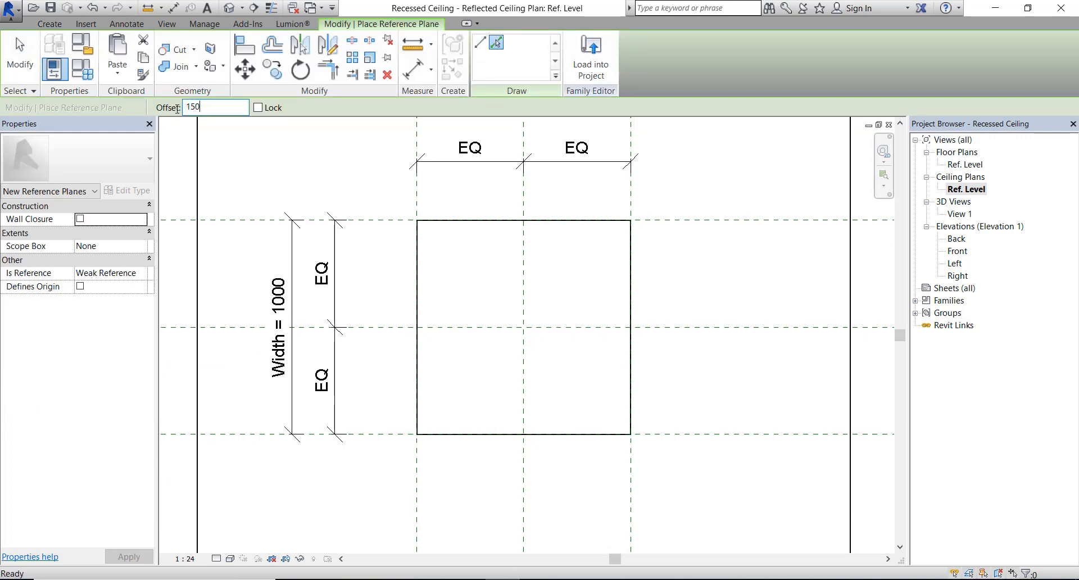
pyautogui.click(398, 223)
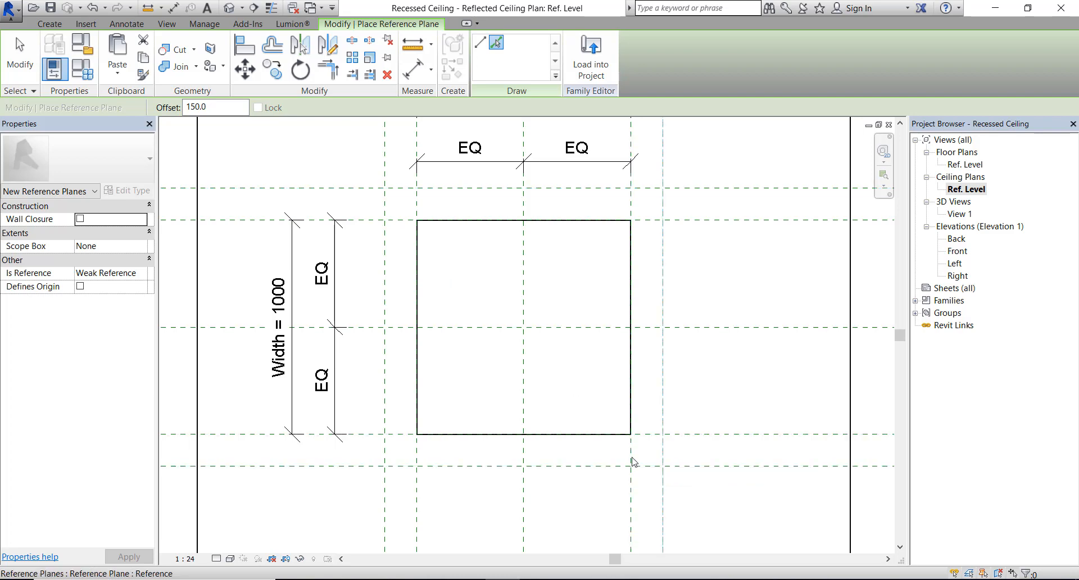
pyautogui.click(126, 23)
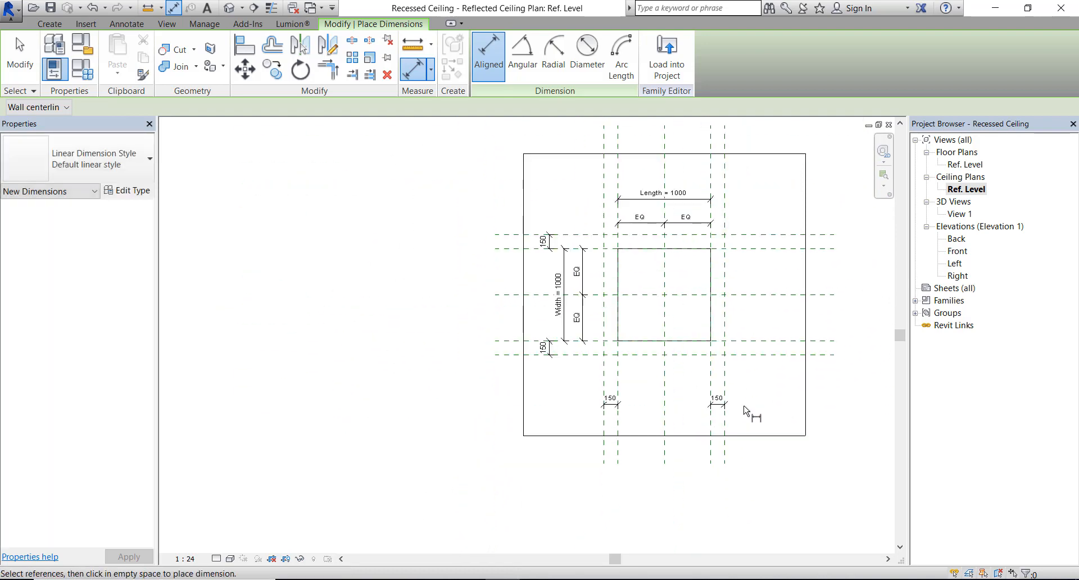
# - Label all four 150 offset dimensions with one new Side Offset parameter
pyautogui.click(546, 347)
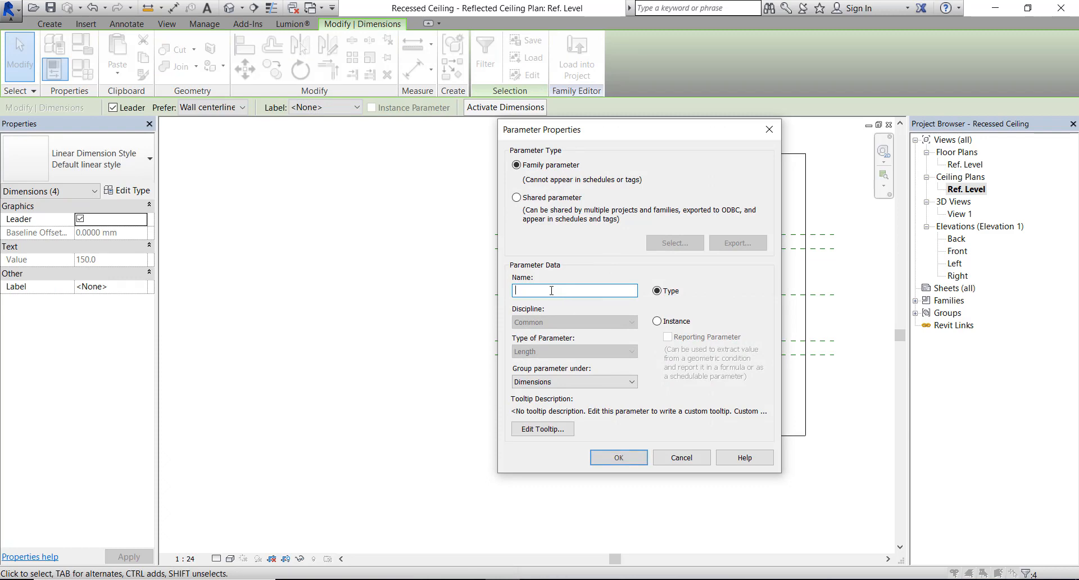
pyautogui.write('St')
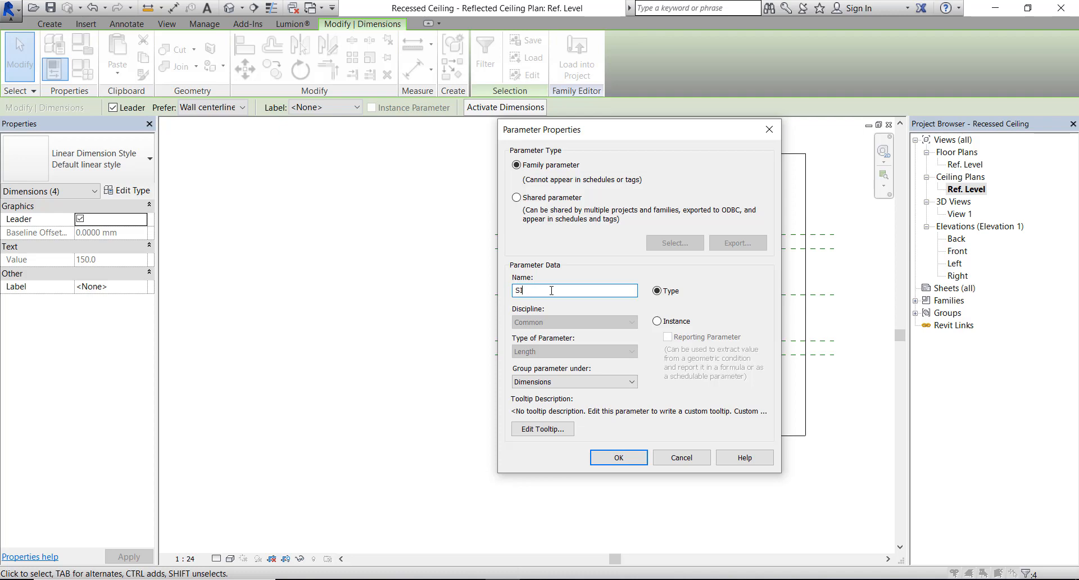
pyautogui.write('ide')
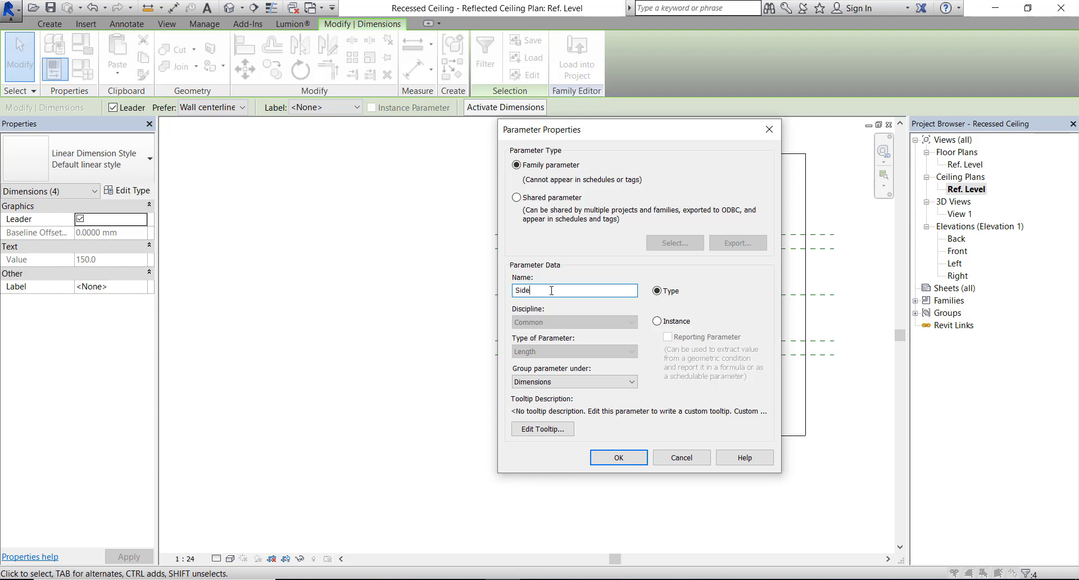
pyautogui.write('Offset')
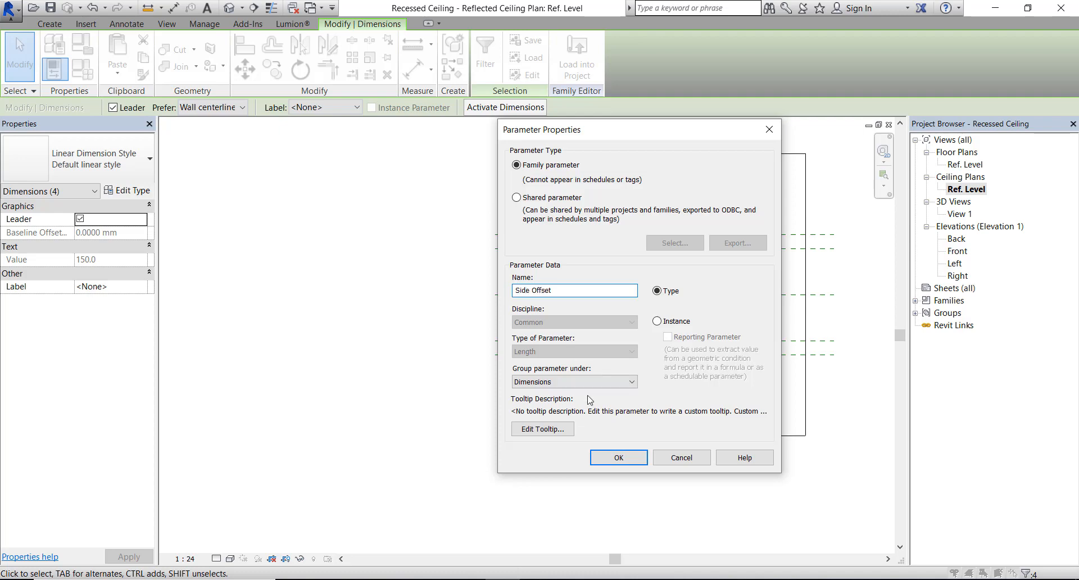
pyautogui.click(617, 457)
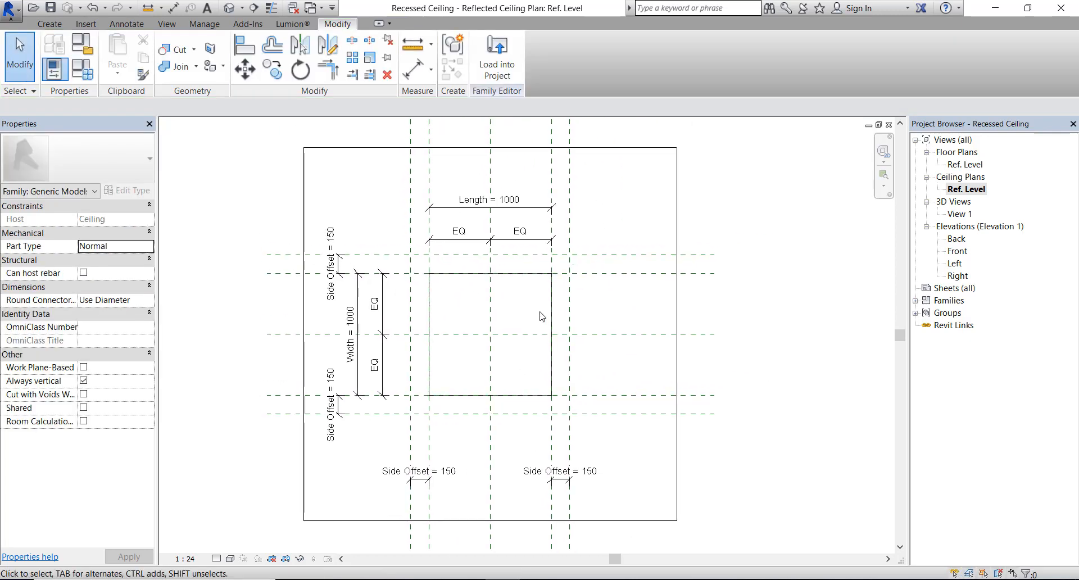
pyautogui.click(49, 24)
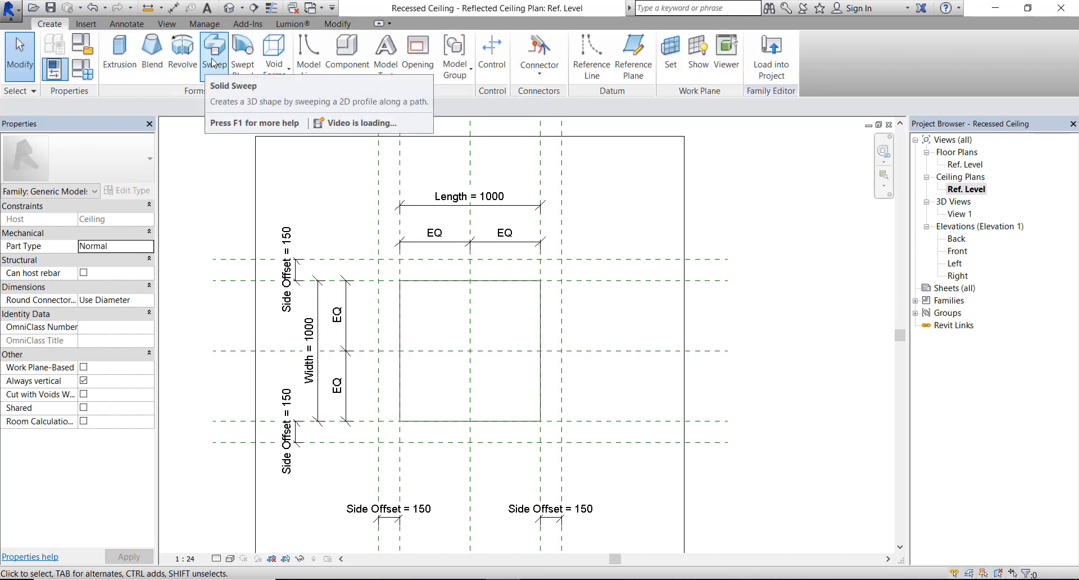
# - Sketch a square solid sweep path on the Ceiling reference plane and inspect it in 3D View 1
pyautogui.click(214, 51)
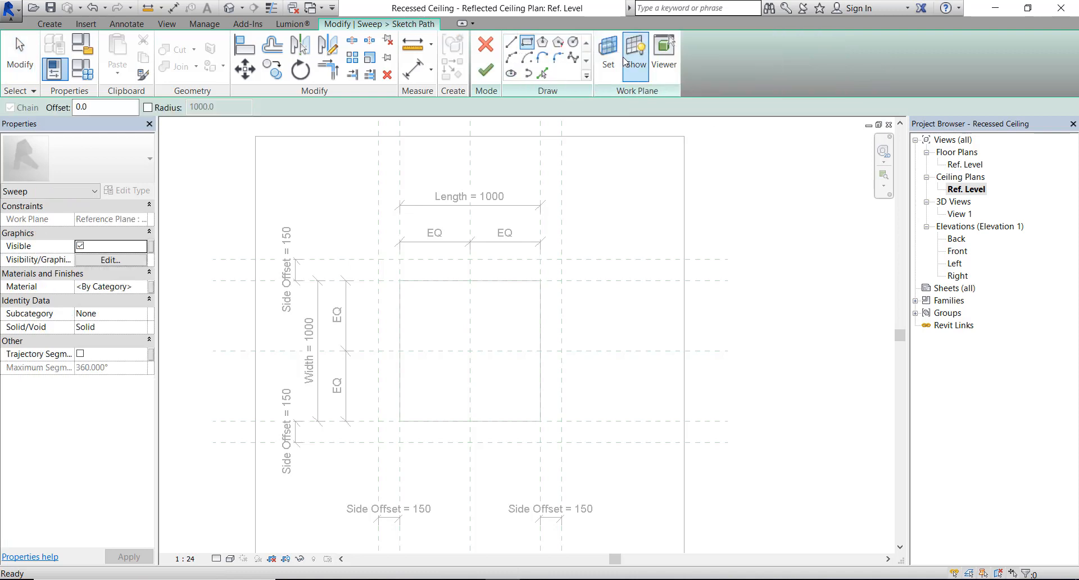
pyautogui.click(606, 57)
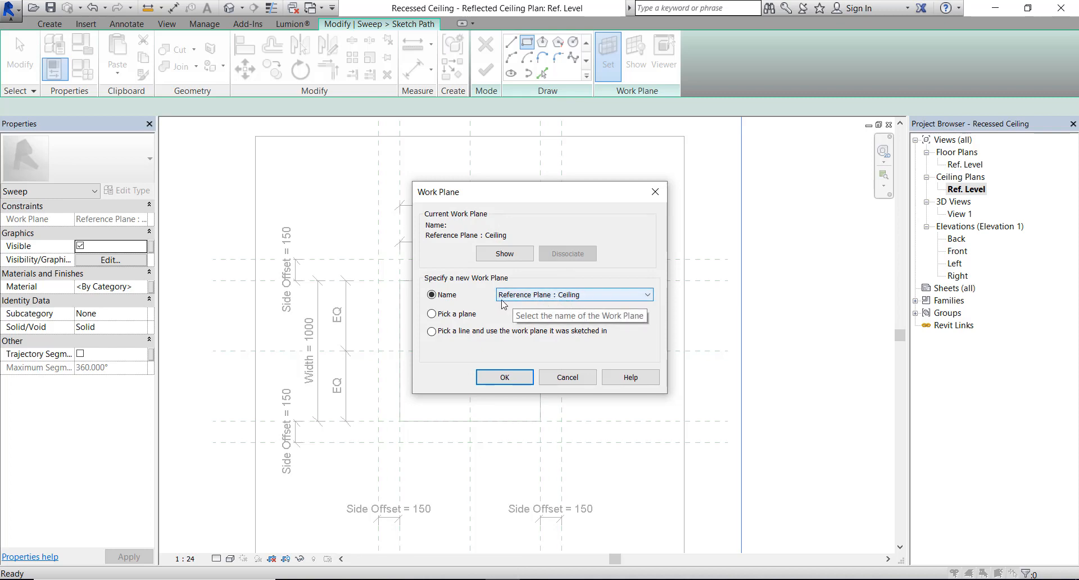
pyautogui.moveTo(576, 321)
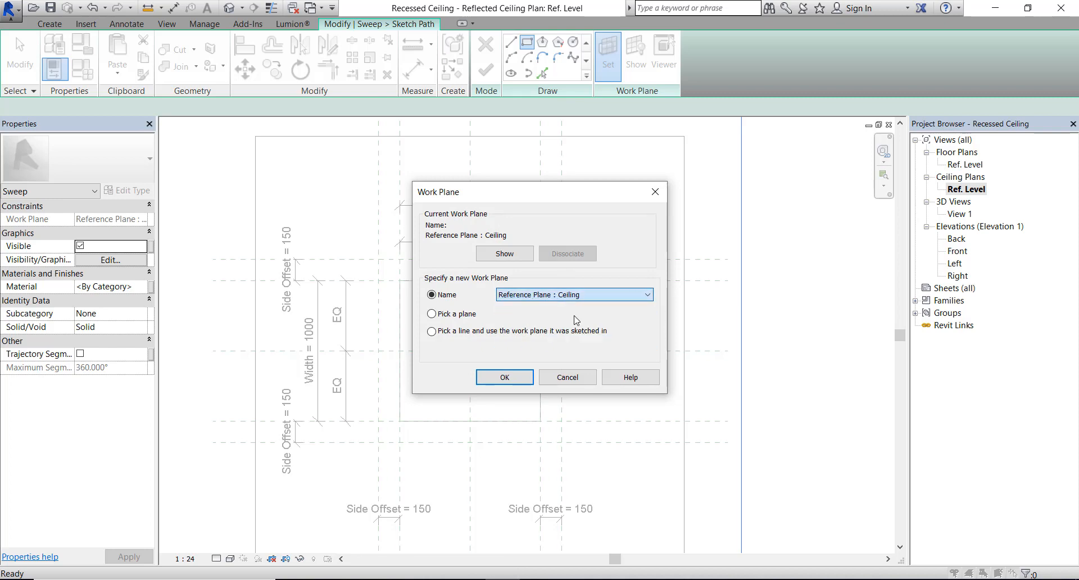
pyautogui.click(503, 377)
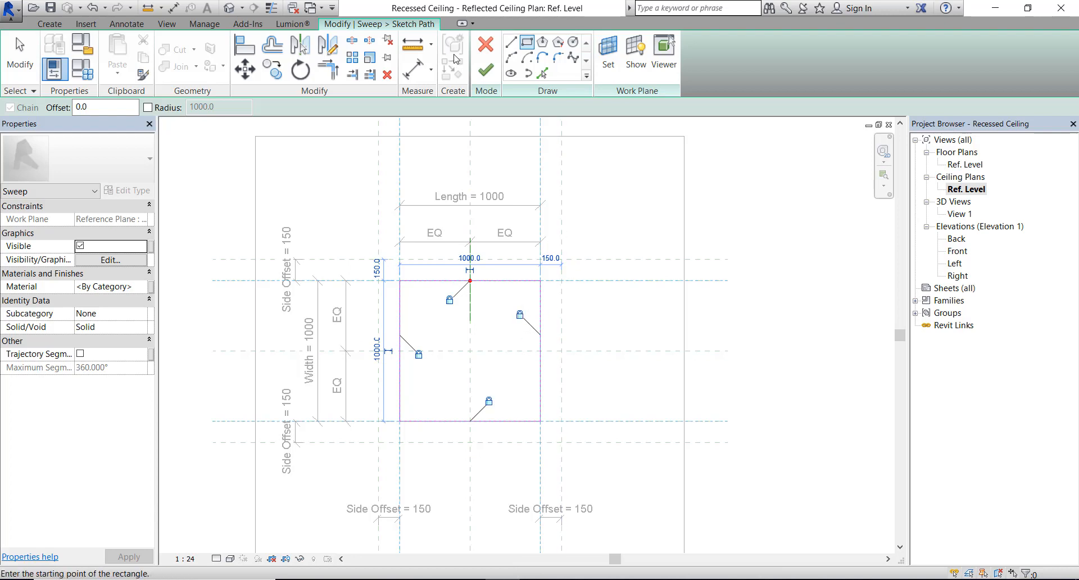
pyautogui.doubleClick(959, 214)
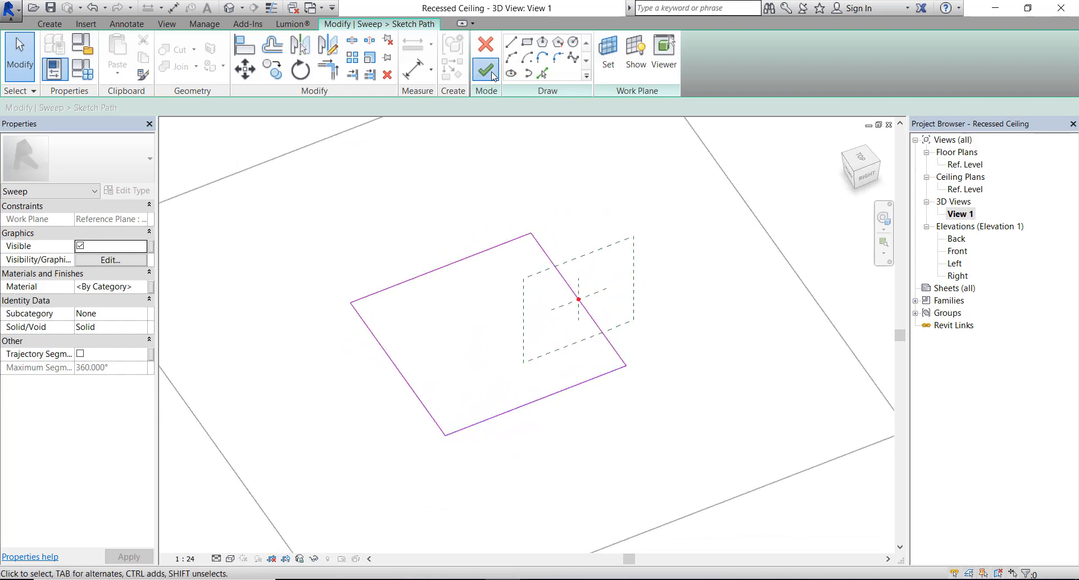
pyautogui.click(485, 71)
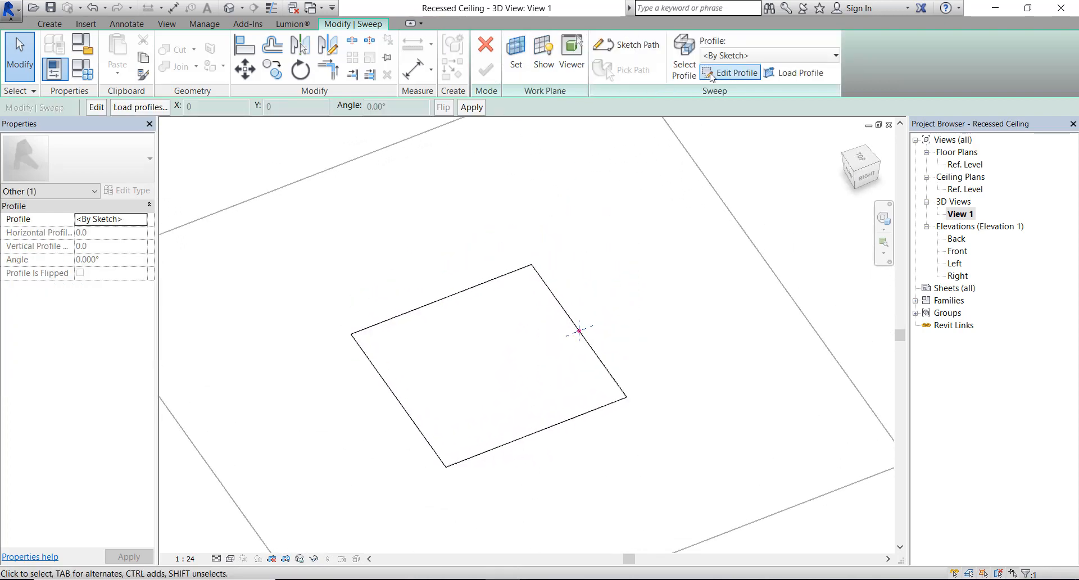
# - Review the Front and Left elevations, then discard the sweep sketch from the Ref. Level plan
pyautogui.click(736, 73)
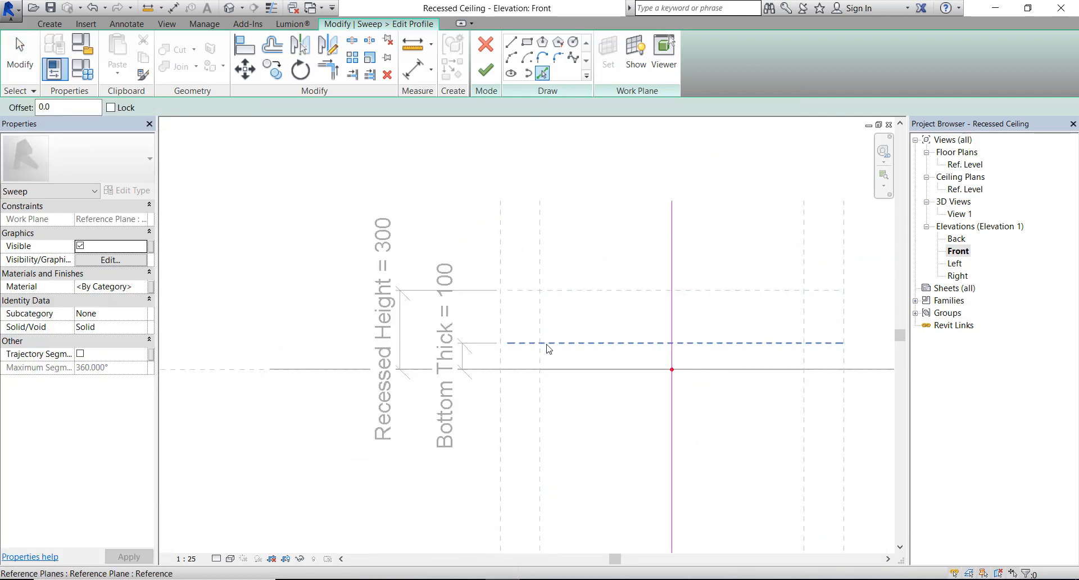
pyautogui.click(547, 341)
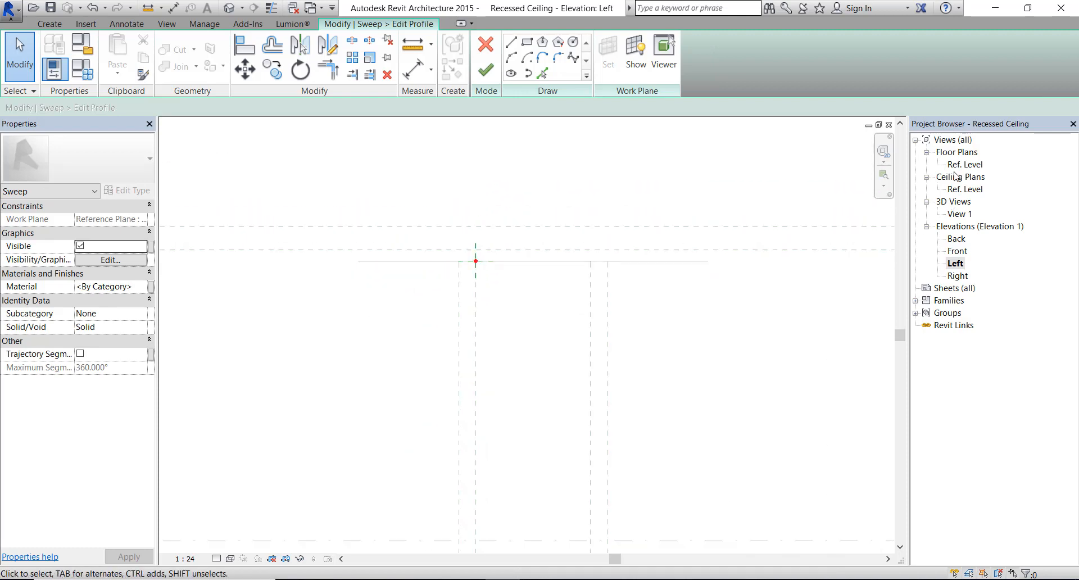
pyautogui.doubleClick(965, 164)
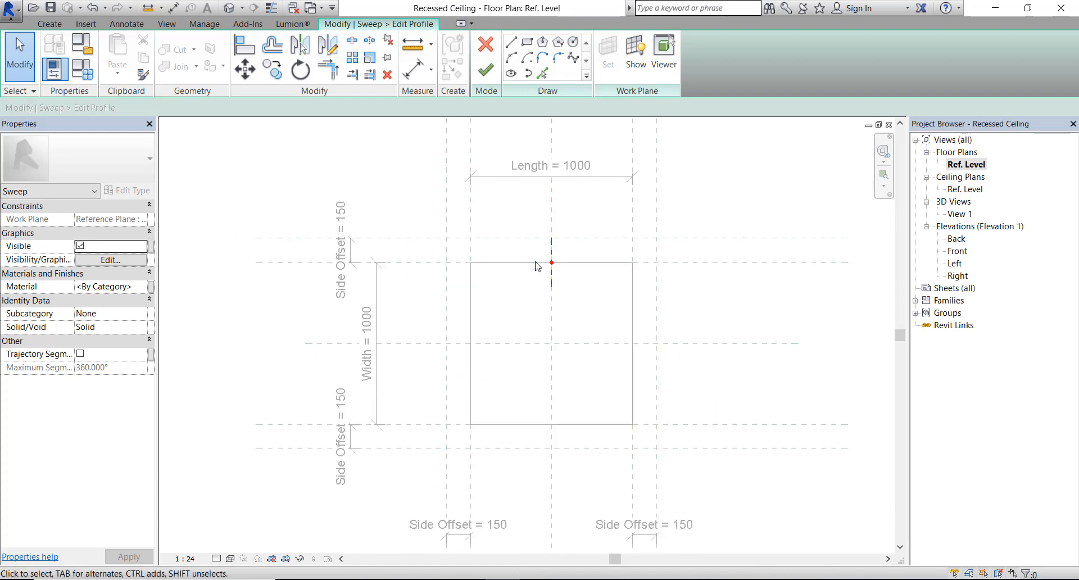
pyautogui.click(485, 43)
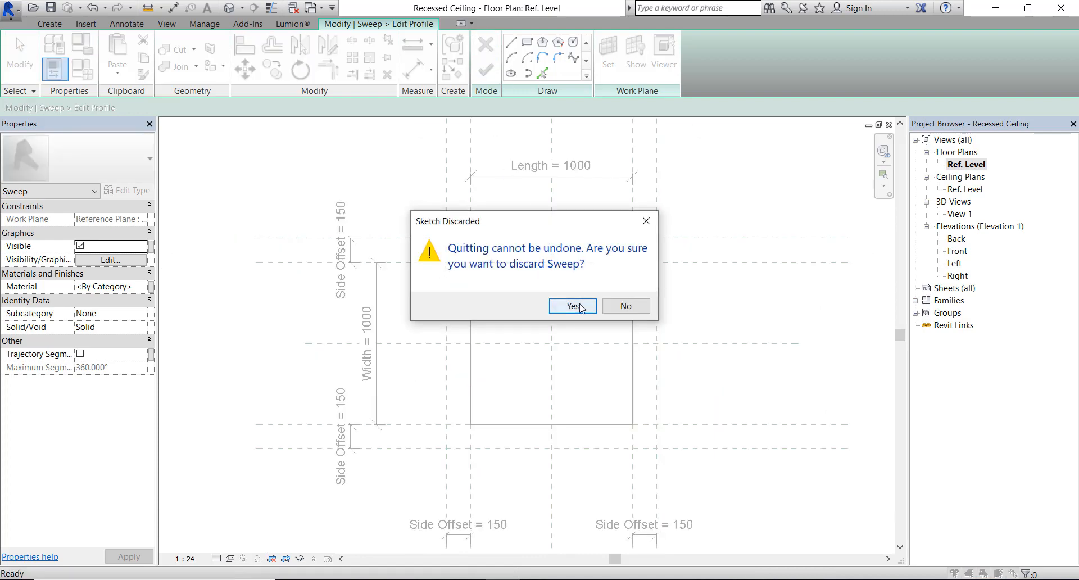
pyautogui.click(572, 307)
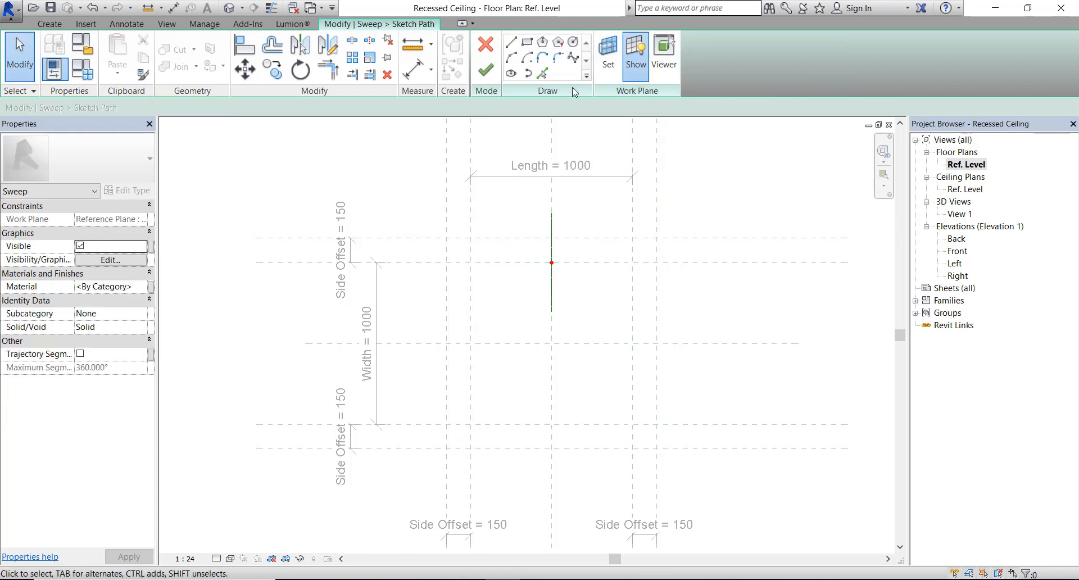
# - Trace the 1000 × 1000 opening with a rectangular sweep path on Ref. Level
pyautogui.click(512, 41)
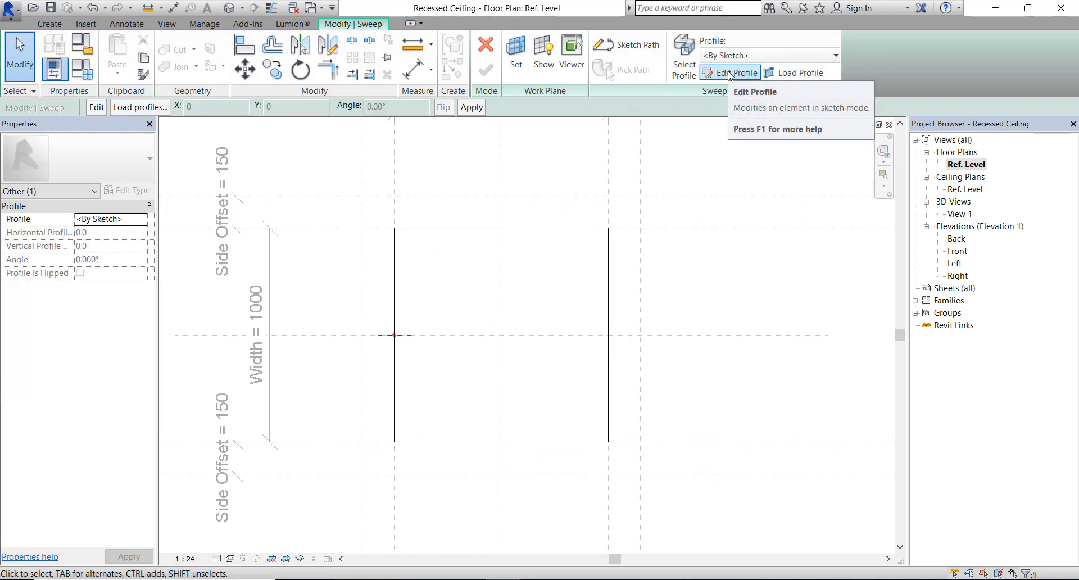
# - Sketch the stepped sweep profile between Recessed Height and Bottom Thick in Front elevation
pyautogui.click(735, 72)
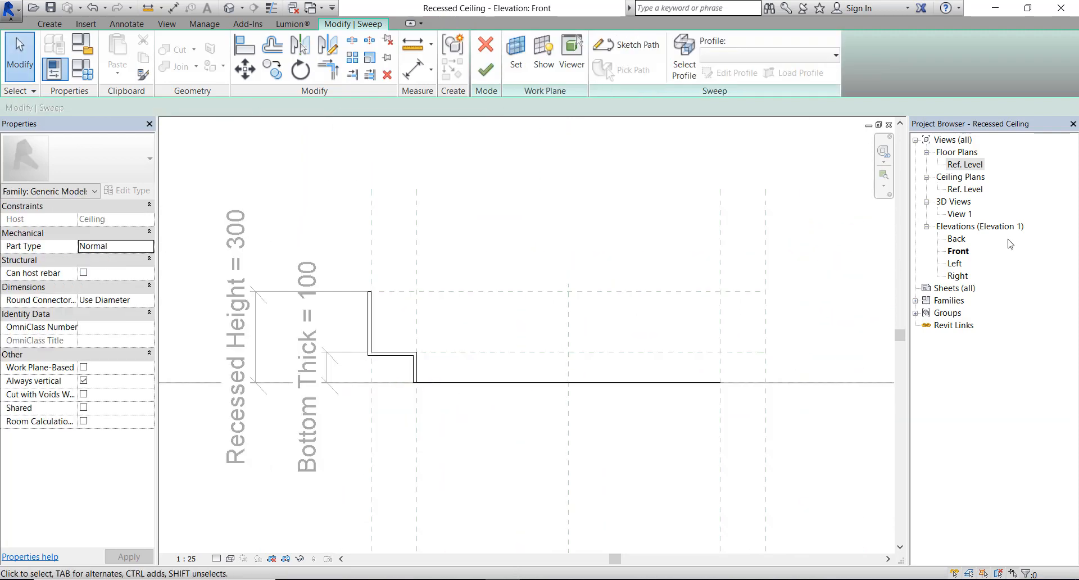
# - Load the Recessed Ceiling family into the 'ceiling' project, overwriting the existing version
pyautogui.doubleClick(959, 214)
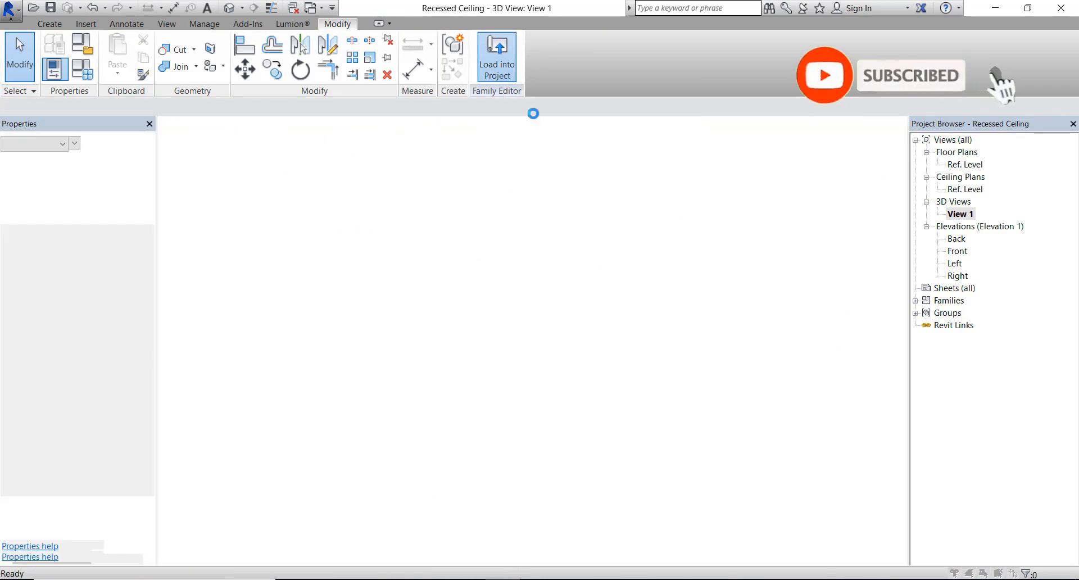
pyautogui.click(496, 57)
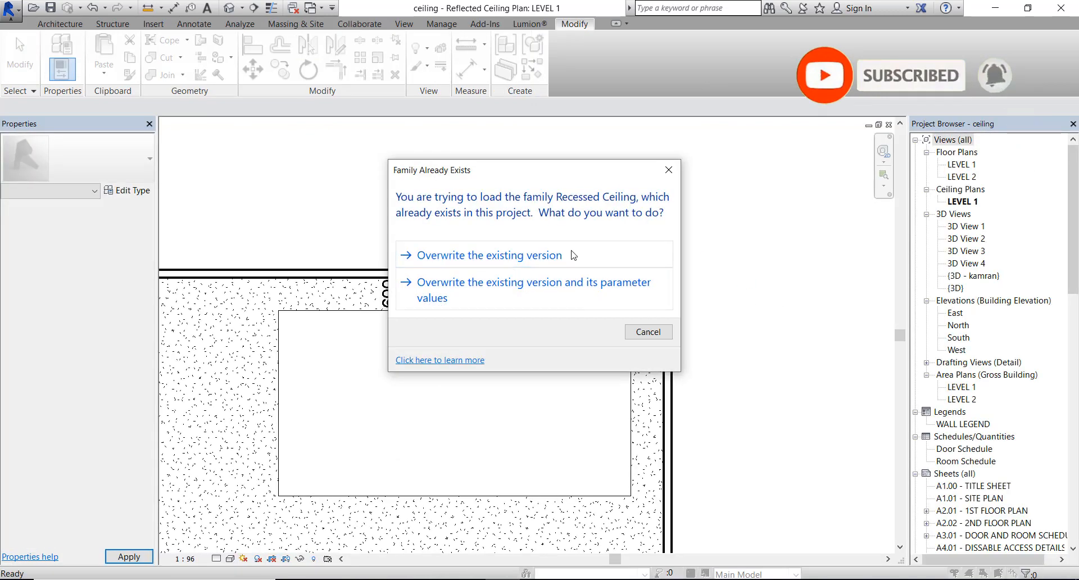
pyautogui.click(490, 256)
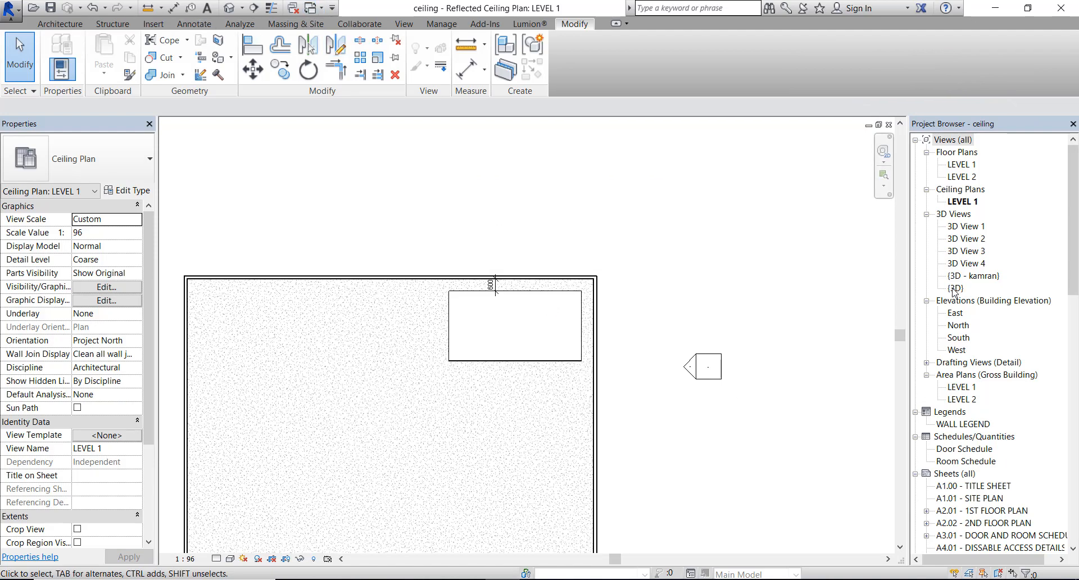
# - Orbit the project's {3D} view to inspect the recessed border set into the ceiling
pyautogui.doubleClick(955, 288)
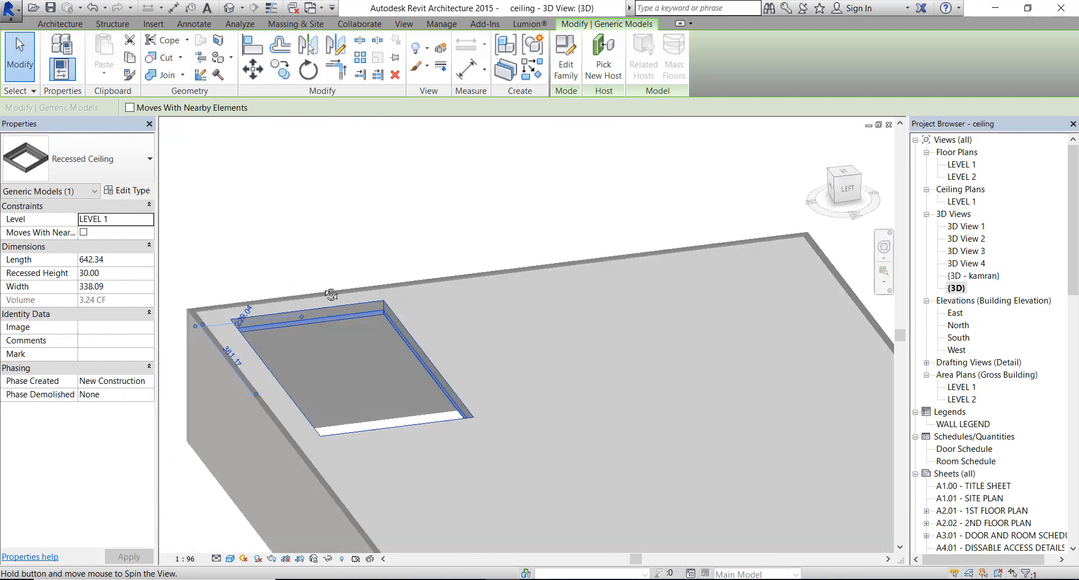
pyautogui.moveTo(331, 294); pyautogui.dragTo(518, 450)
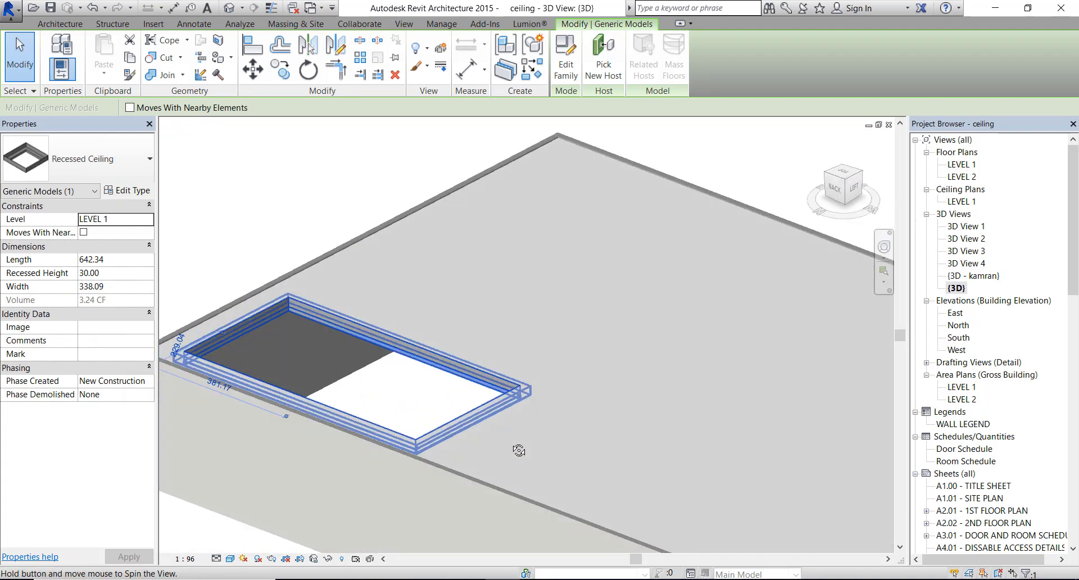
pyautogui.moveTo(519, 450); pyautogui.dragTo(446, 265)
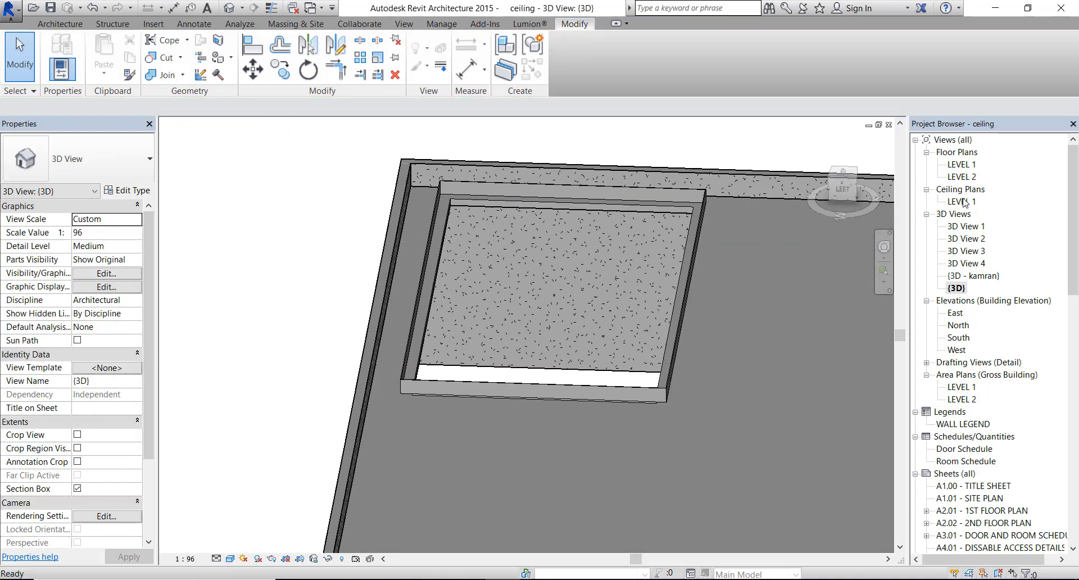
pyautogui.doubleClick(961, 201)
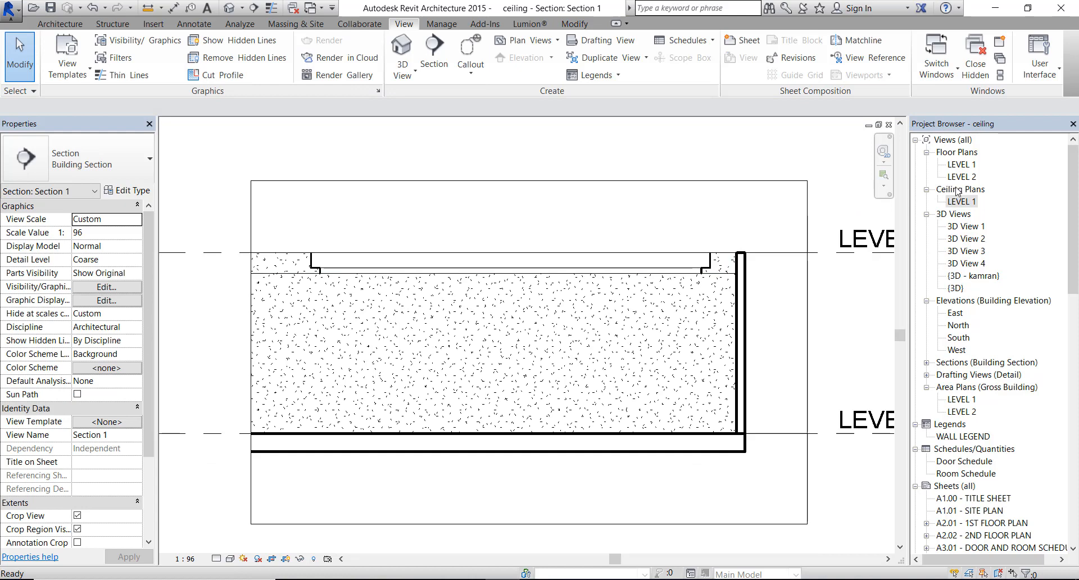
# - Open the Level 1 floor plan showing the Section 1 line across the room
pyautogui.doubleClick(960, 165)
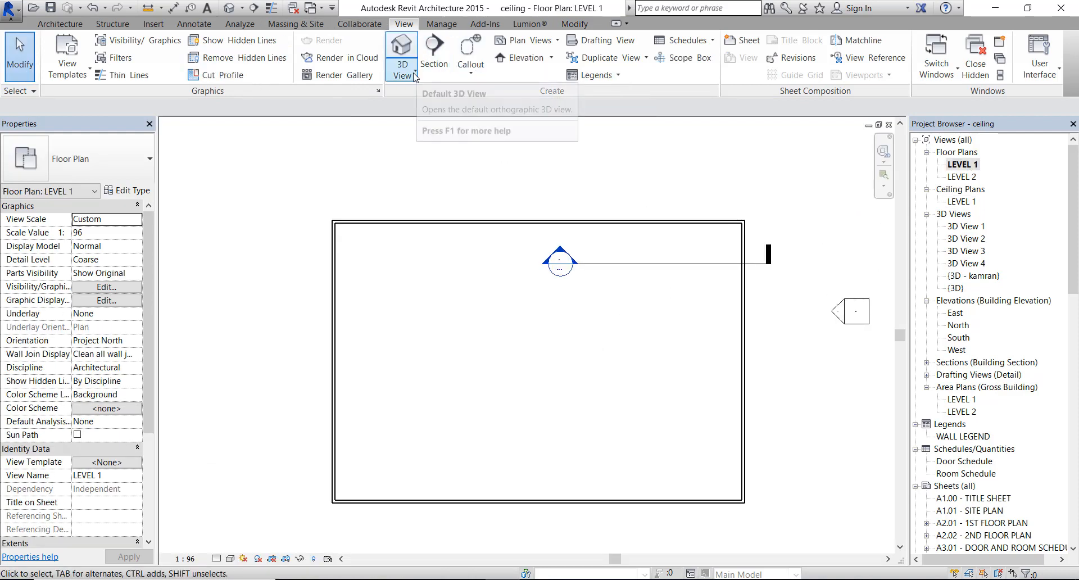
# - Place a camera in the room to create perspective 3D View 5, then open the Level 1 ceiling plan
pyautogui.click(401, 58)
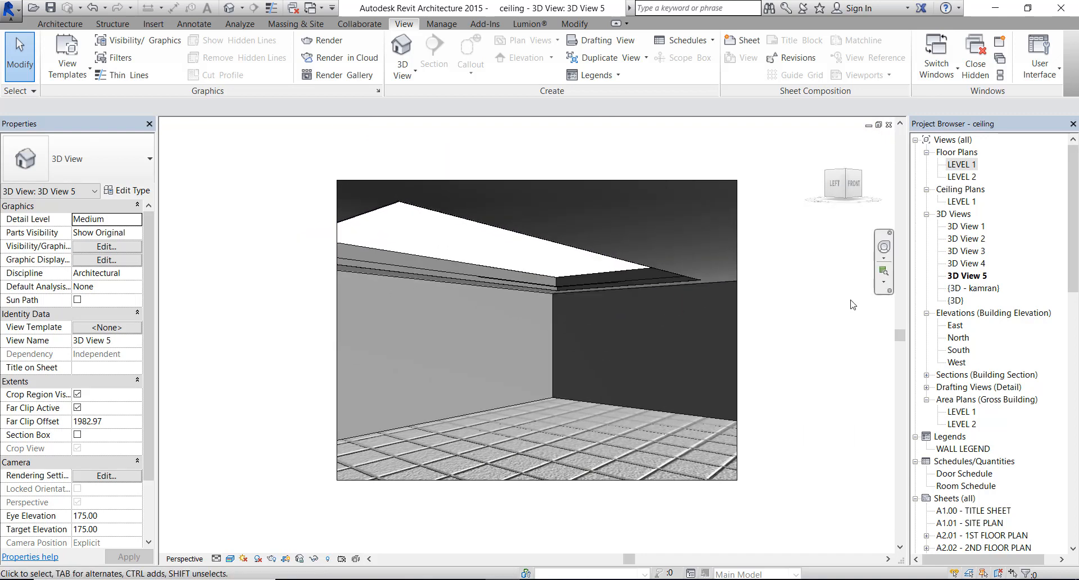
pyautogui.click(454, 272)
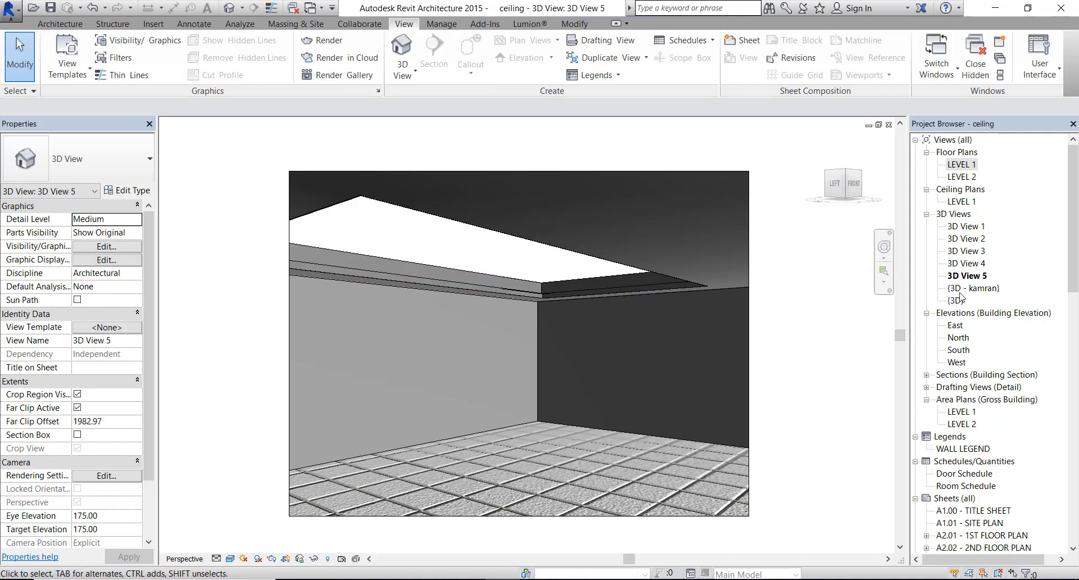
pyautogui.doubleClick(960, 202)
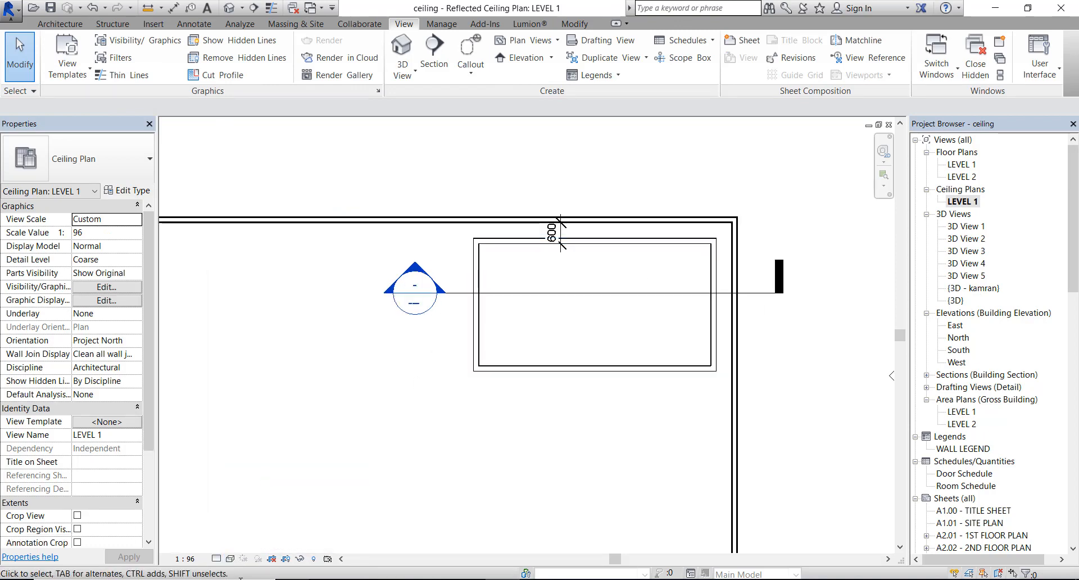
# - Sketch a Generic ceiling on Level 1 with a 300.00 height offset from level
pyautogui.click(59, 23)
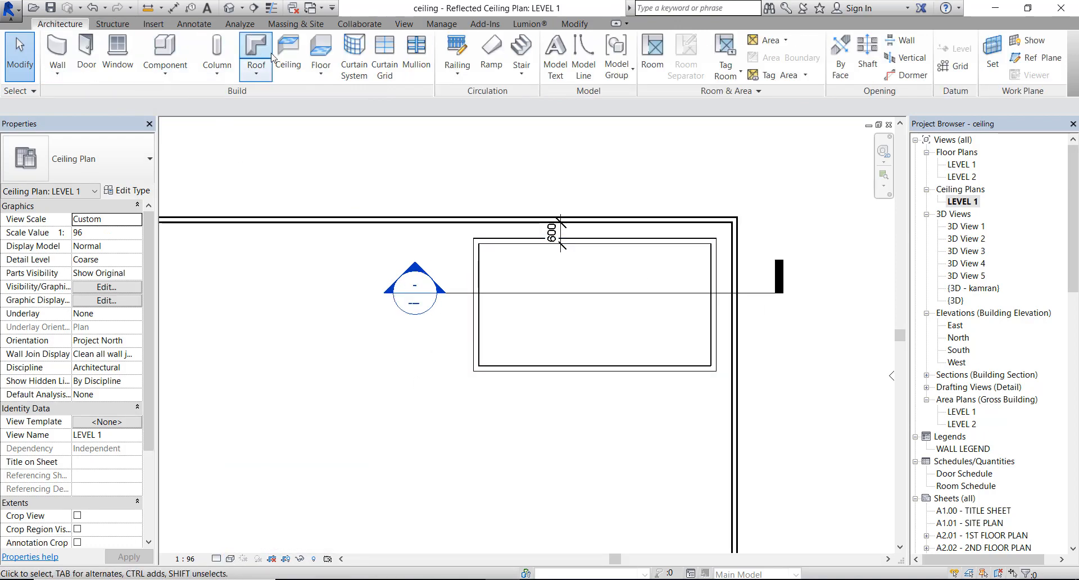
pyautogui.click(288, 54)
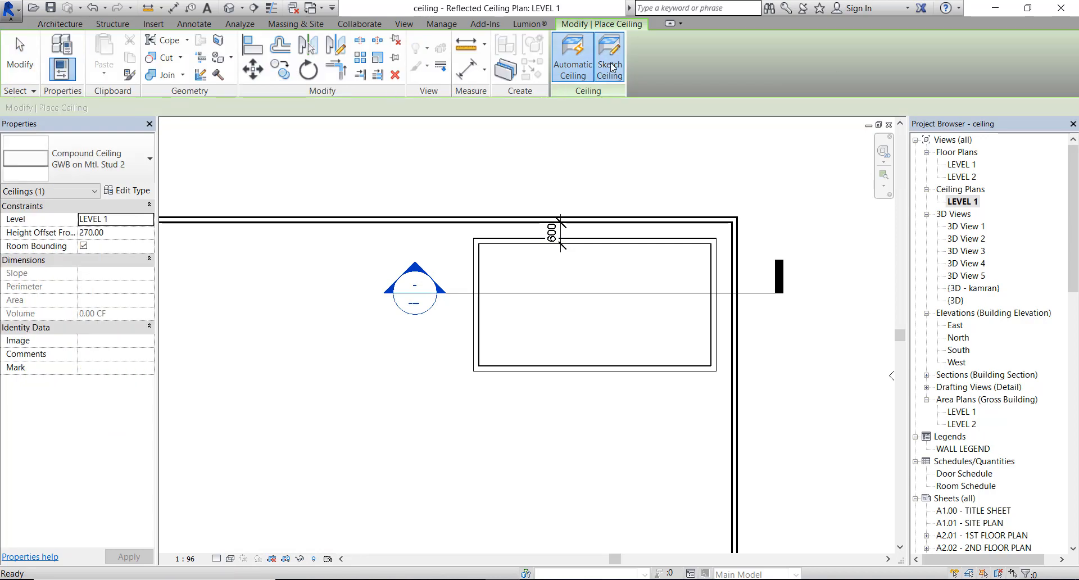
pyautogui.click(608, 56)
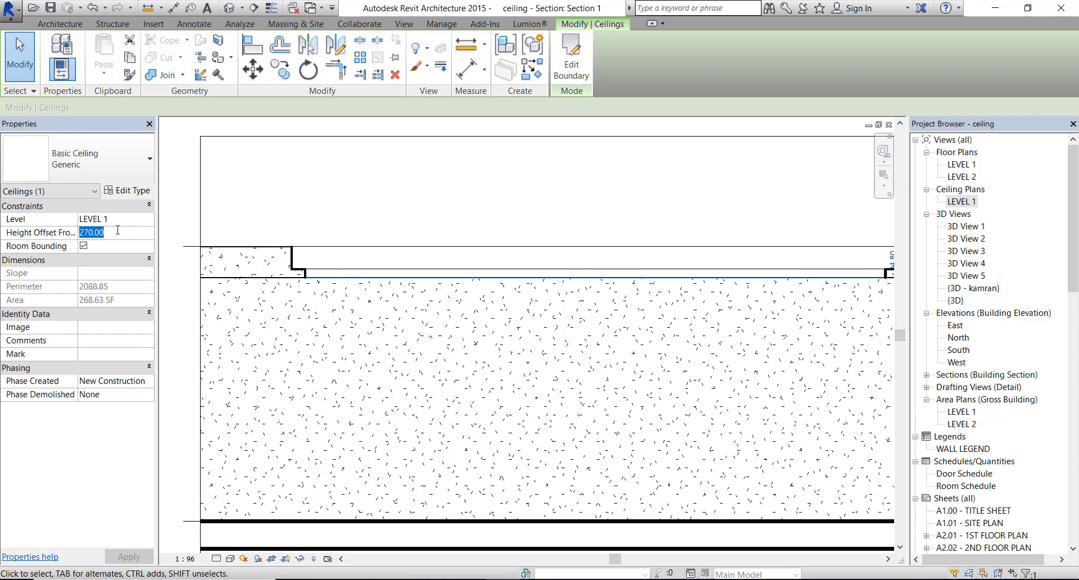
pyautogui.write('300.00')
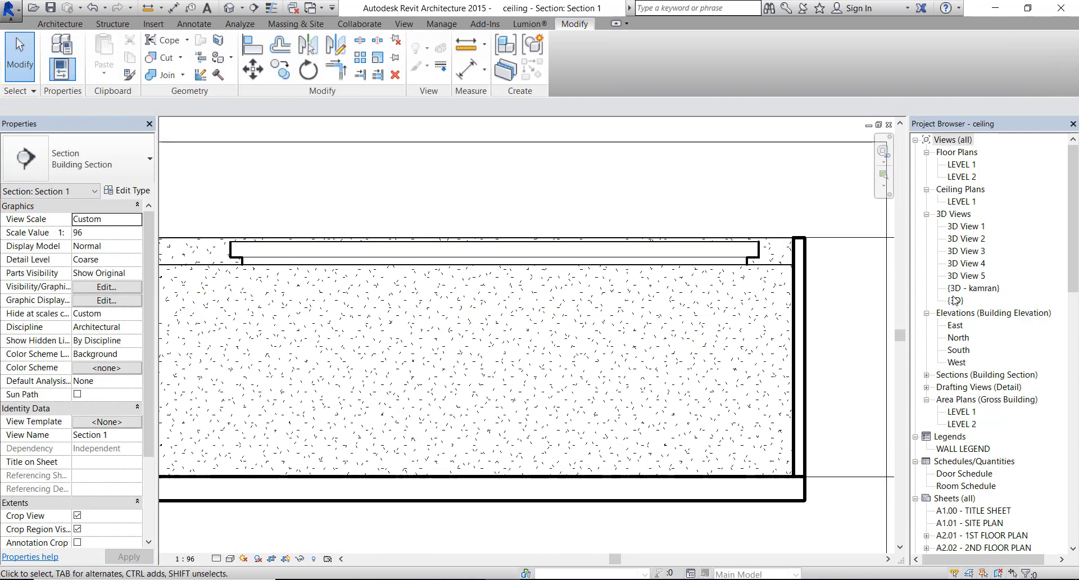
# - Frame the sketched ceiling and stepped recess in perspective 3D View 6
pyautogui.doubleClick(966, 276)
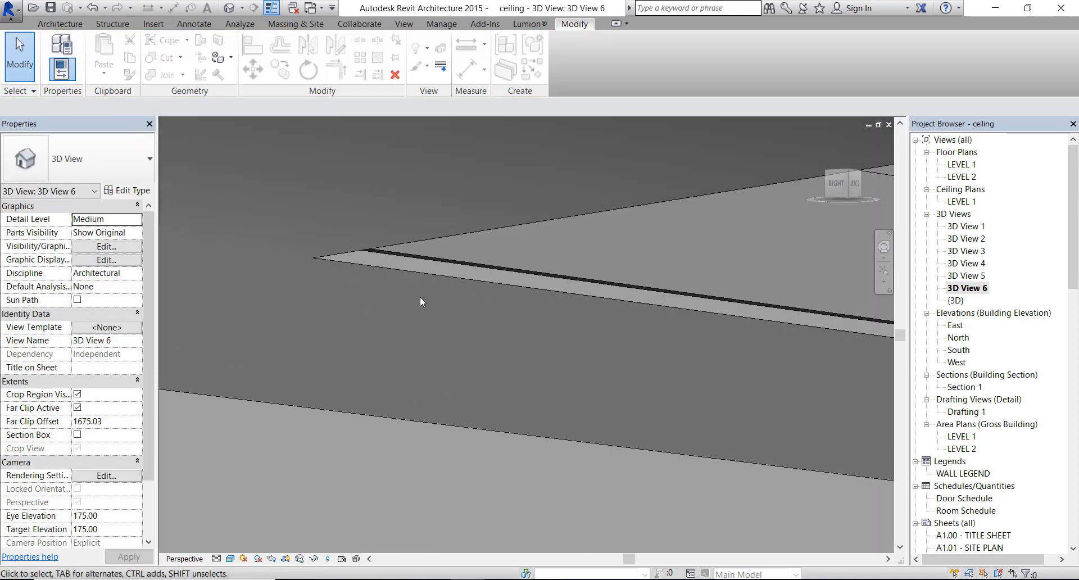
pyautogui.click(404, 24)
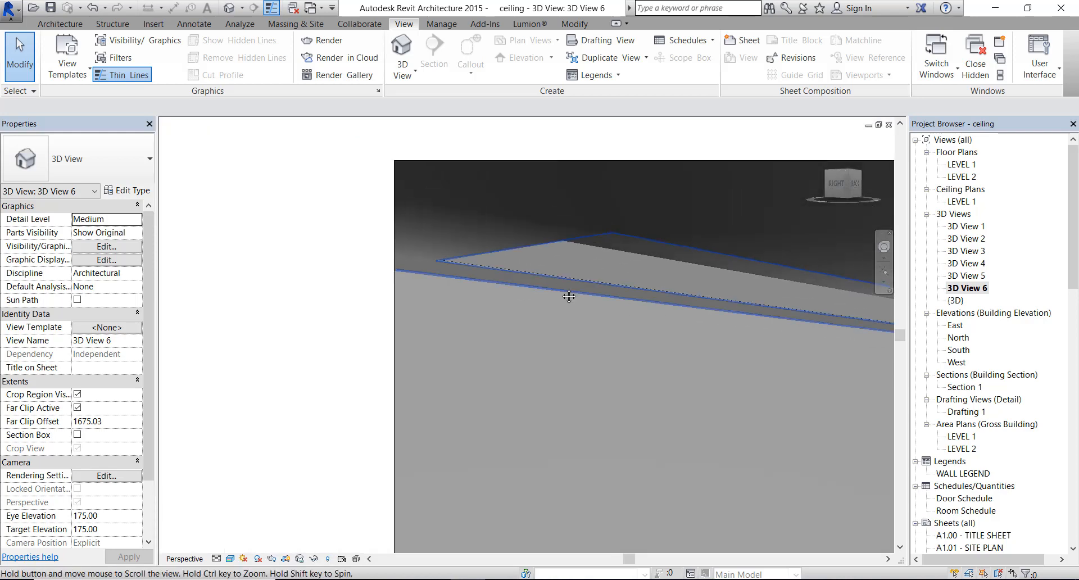
pyautogui.moveTo(569, 295); pyautogui.dragTo(589, 309)
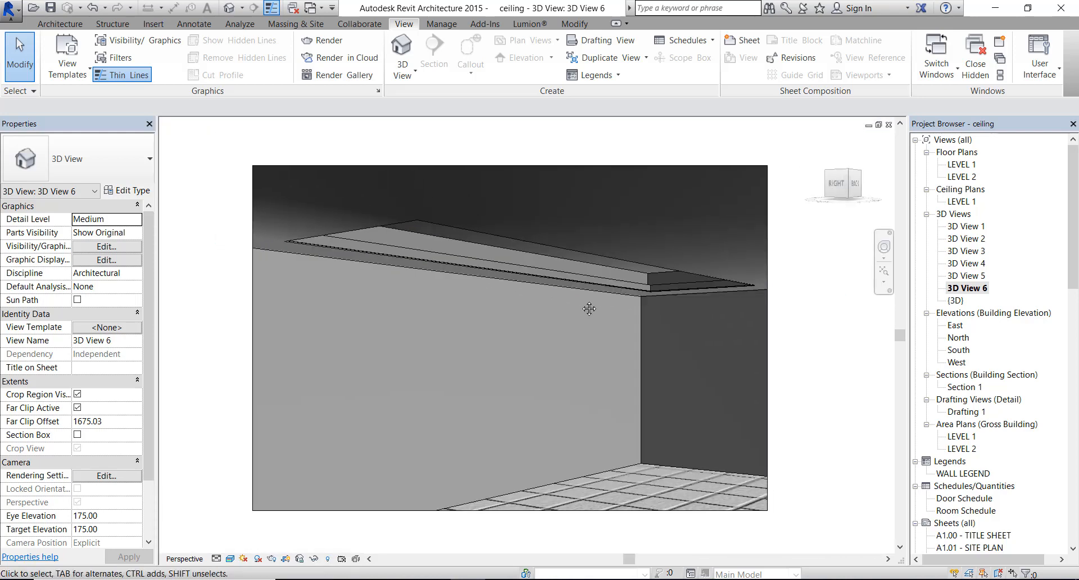